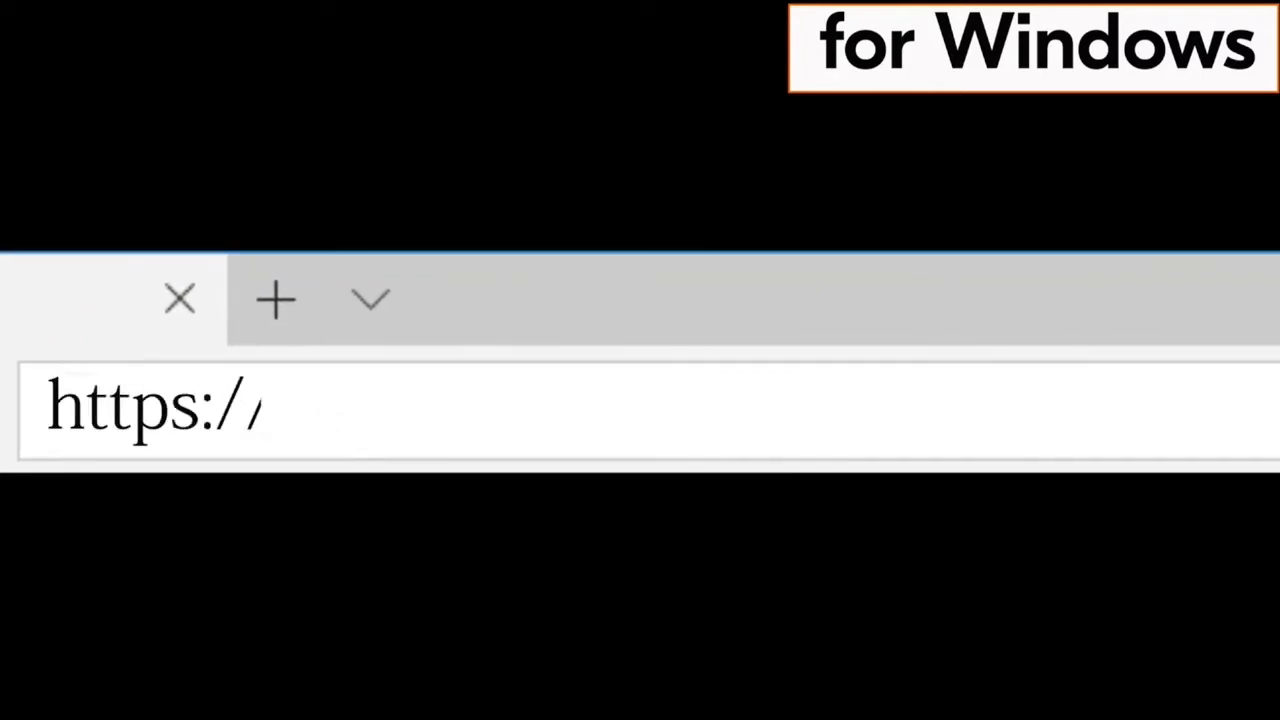
- Go to kyocera.info and search the Download Center products for 'ma200'
type("kyocera.info/")
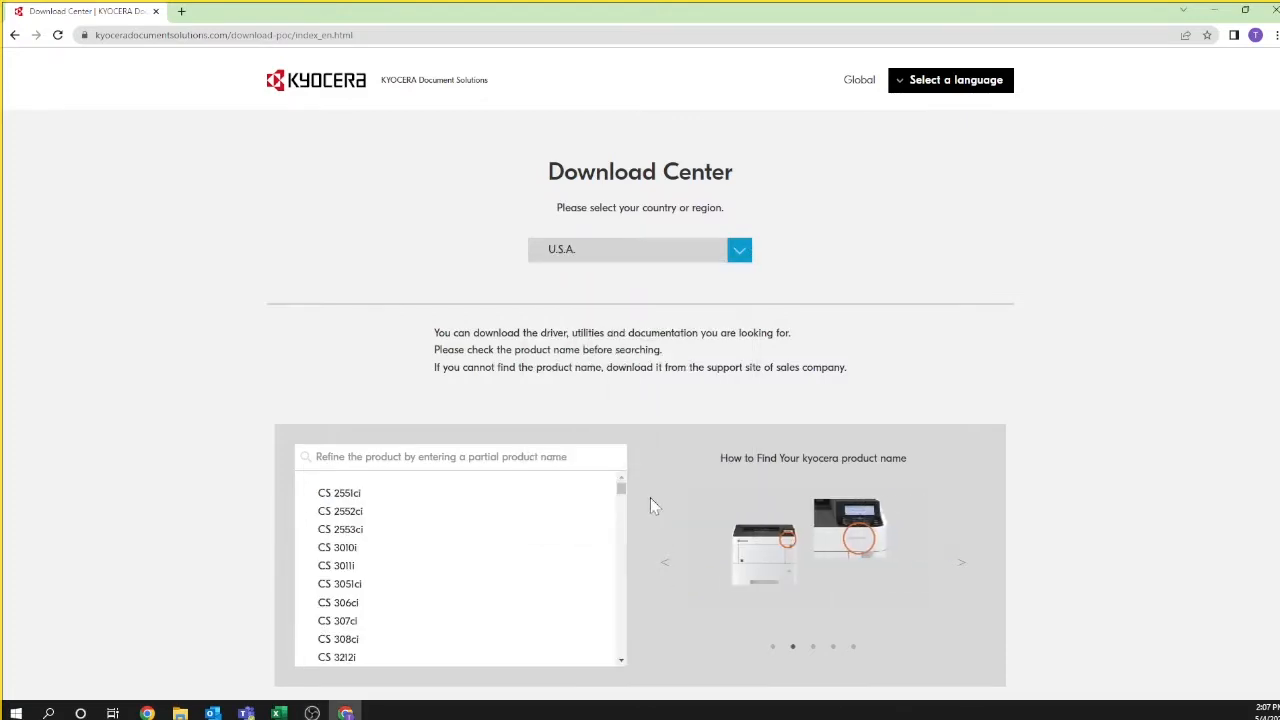
type("ma200")
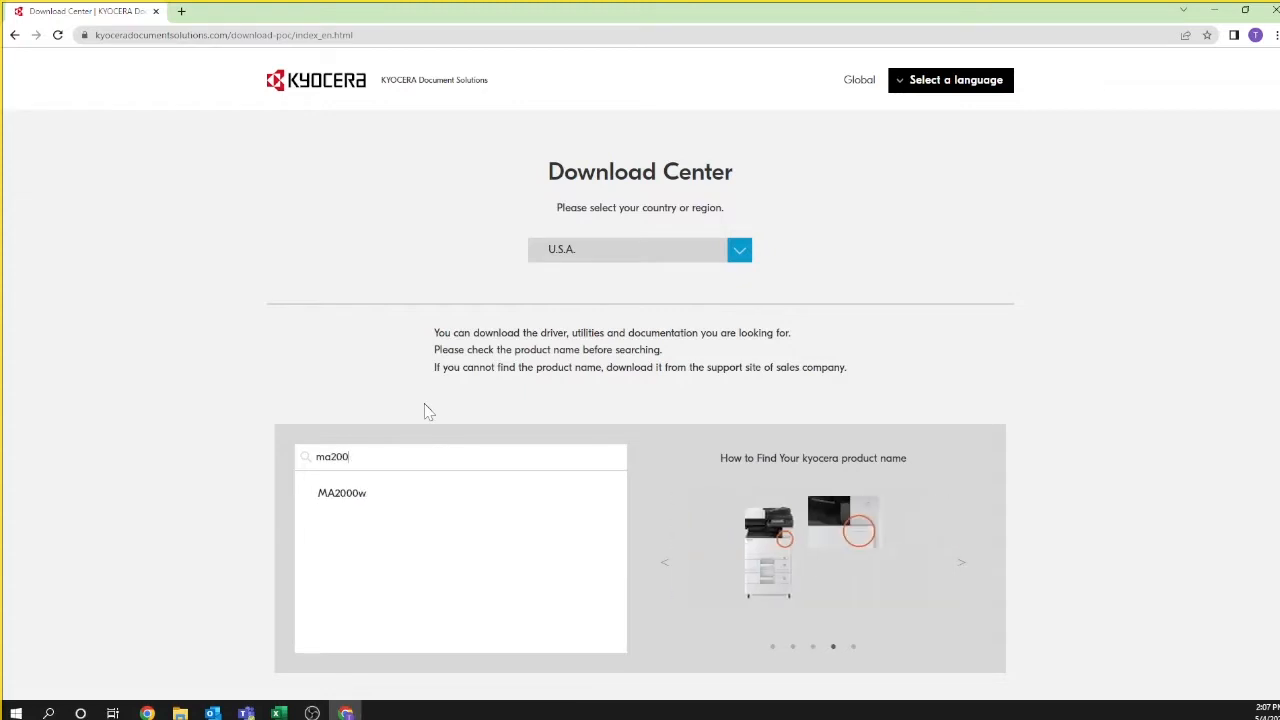
mouse_move(342, 492)
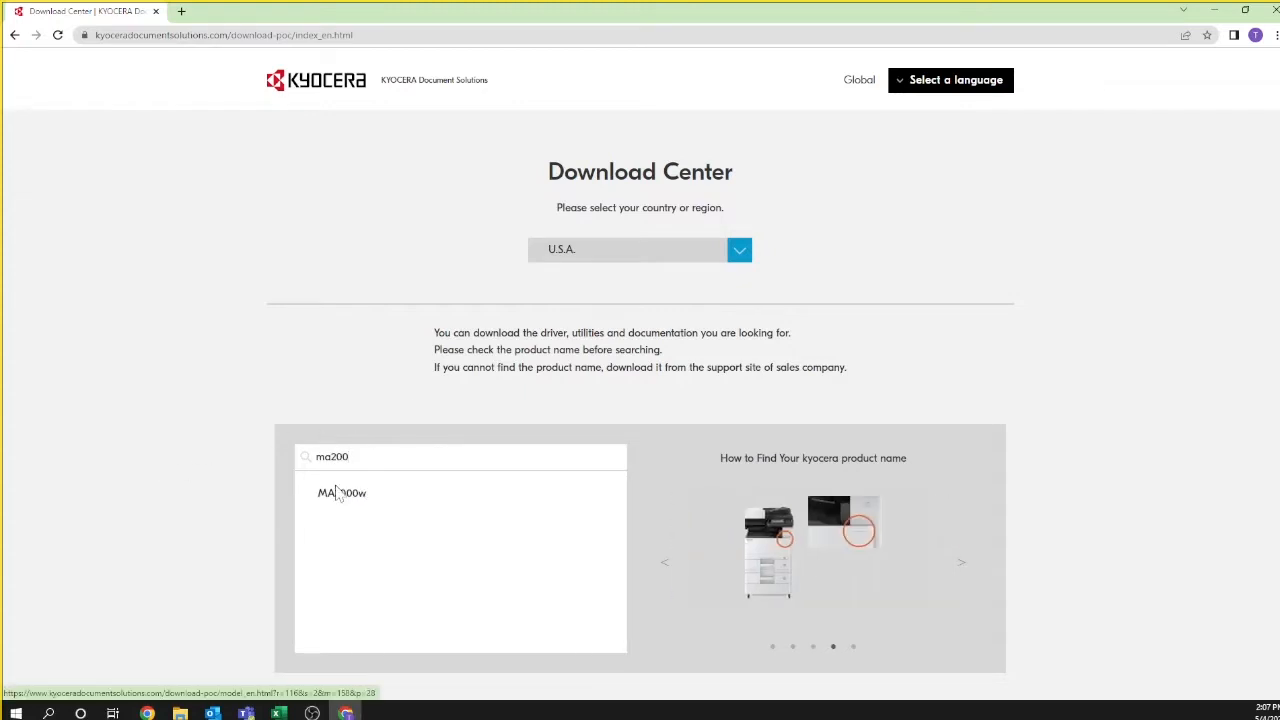
- Open the MA2000w page, choose Windows 10 64-bit, and scroll to Easy Installation
left_click(340, 492)
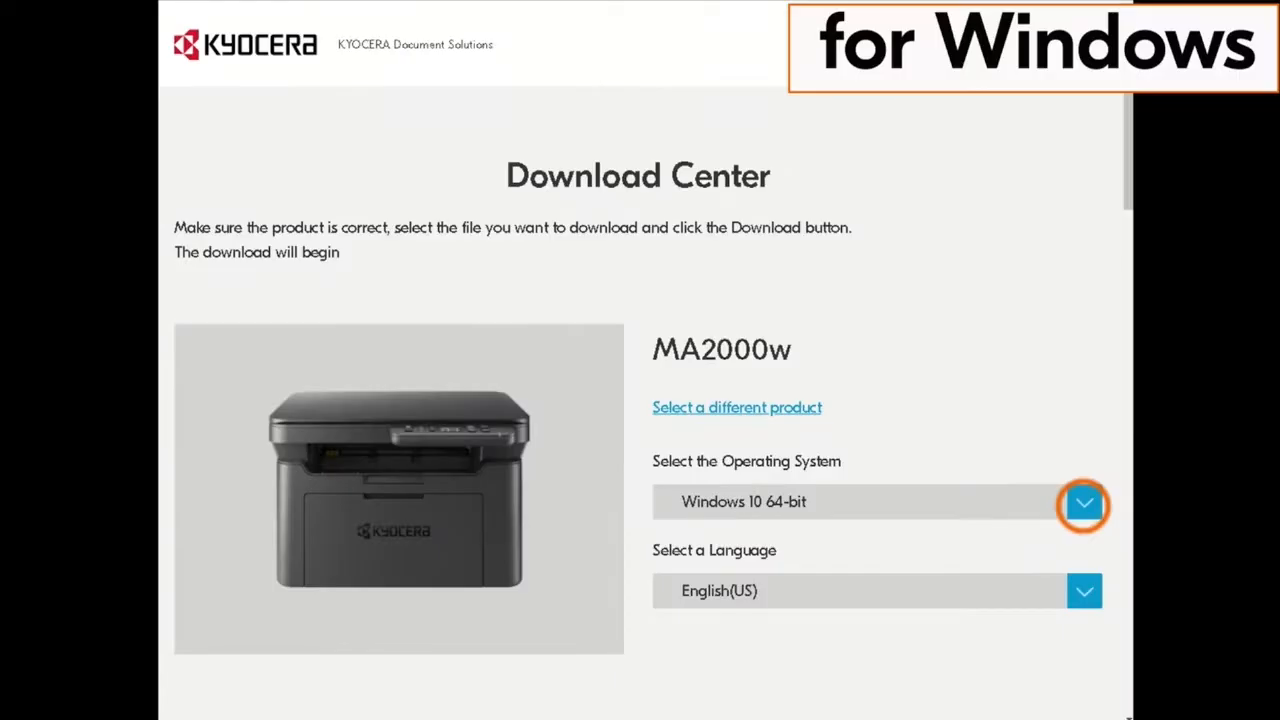
left_click(1084, 502)
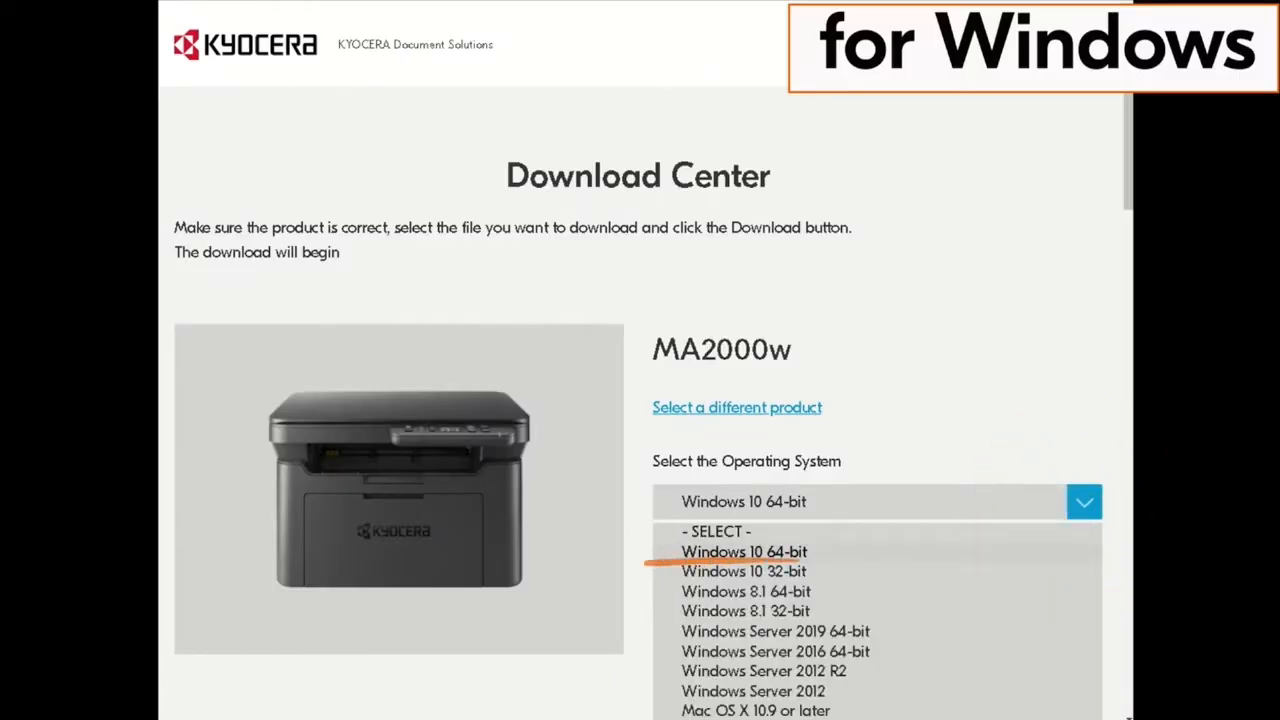
left_click(744, 552)
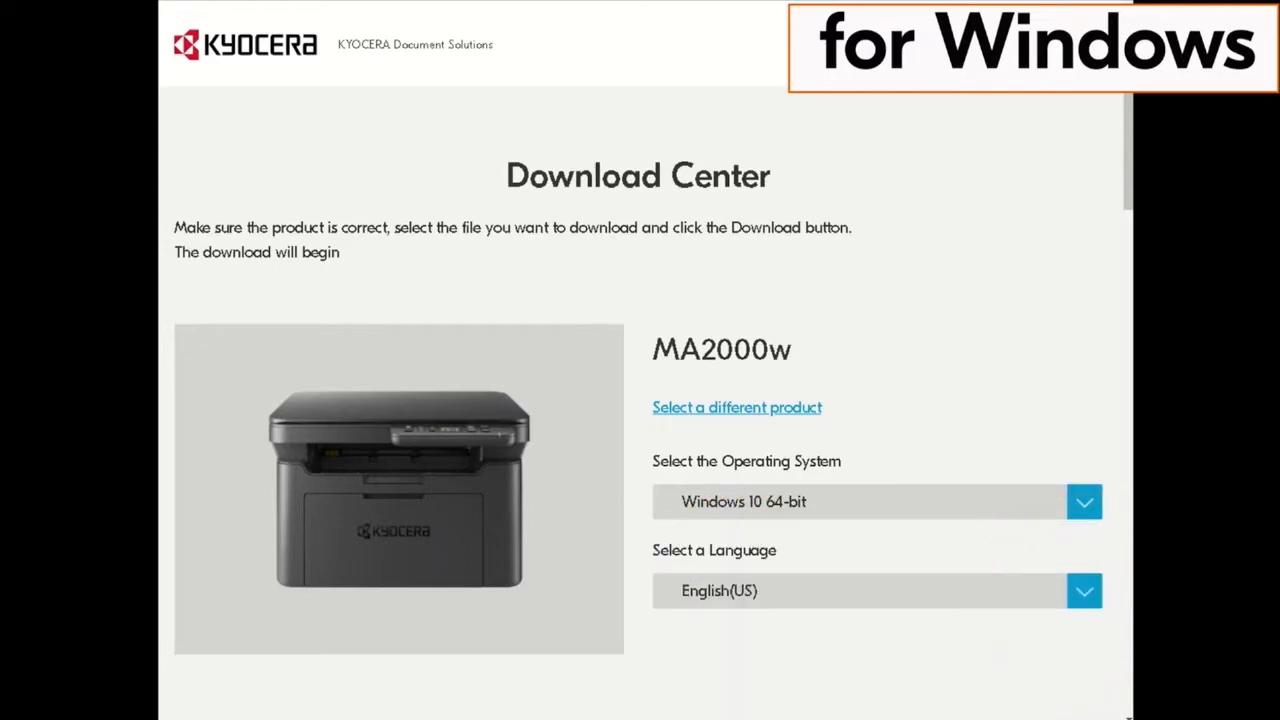
scroll("down", 3)
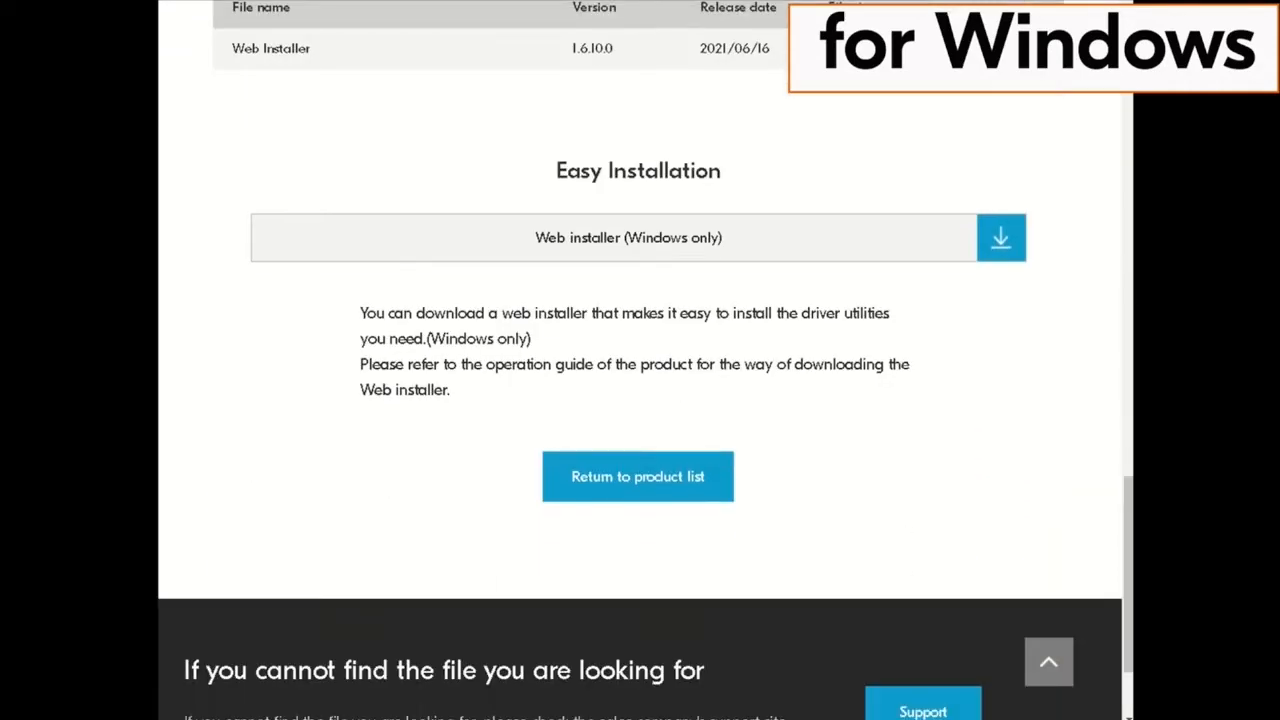
mouse_move(628, 236)
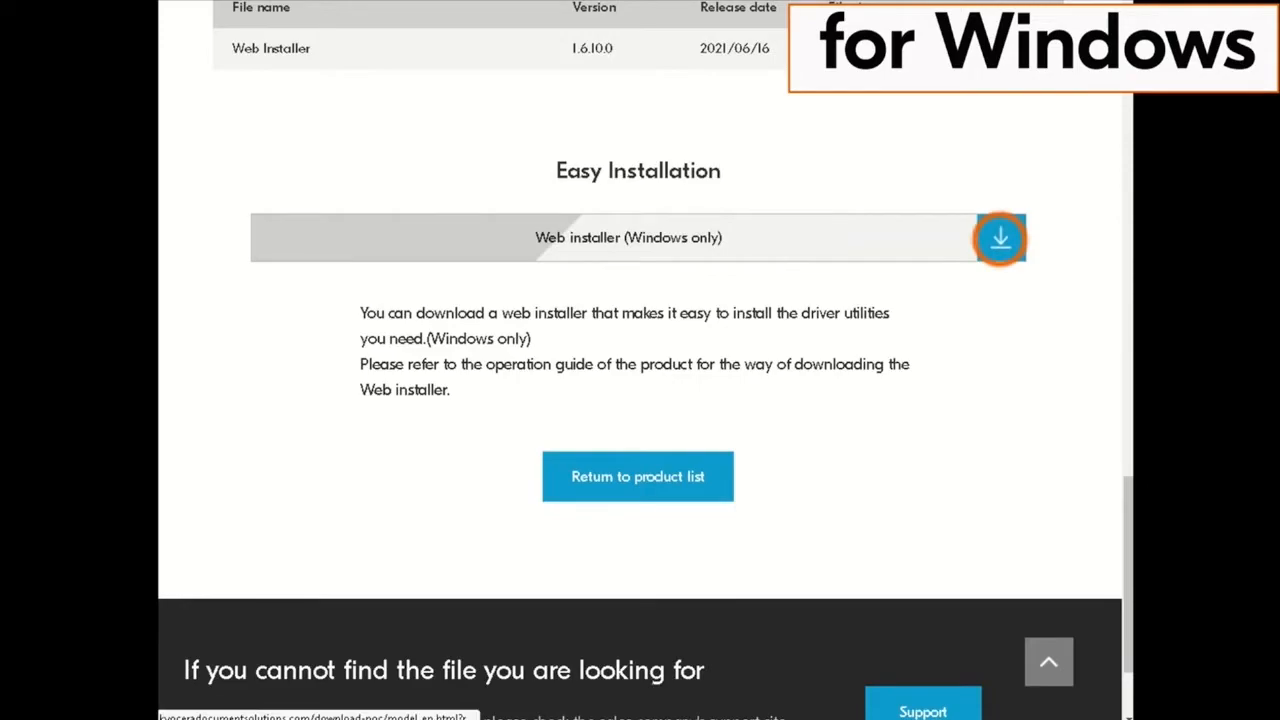
- Download the Web installer after agreeing to the software licence contract
left_click(1000, 238)
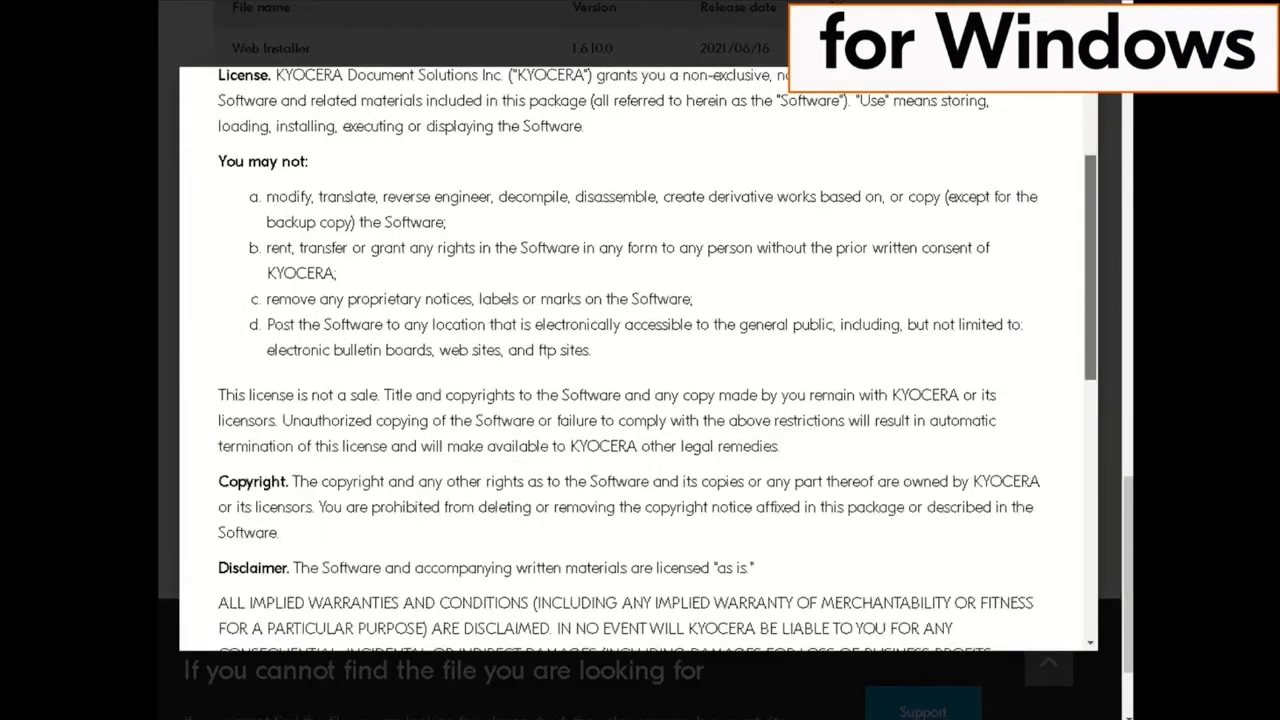
scroll("down", 3)
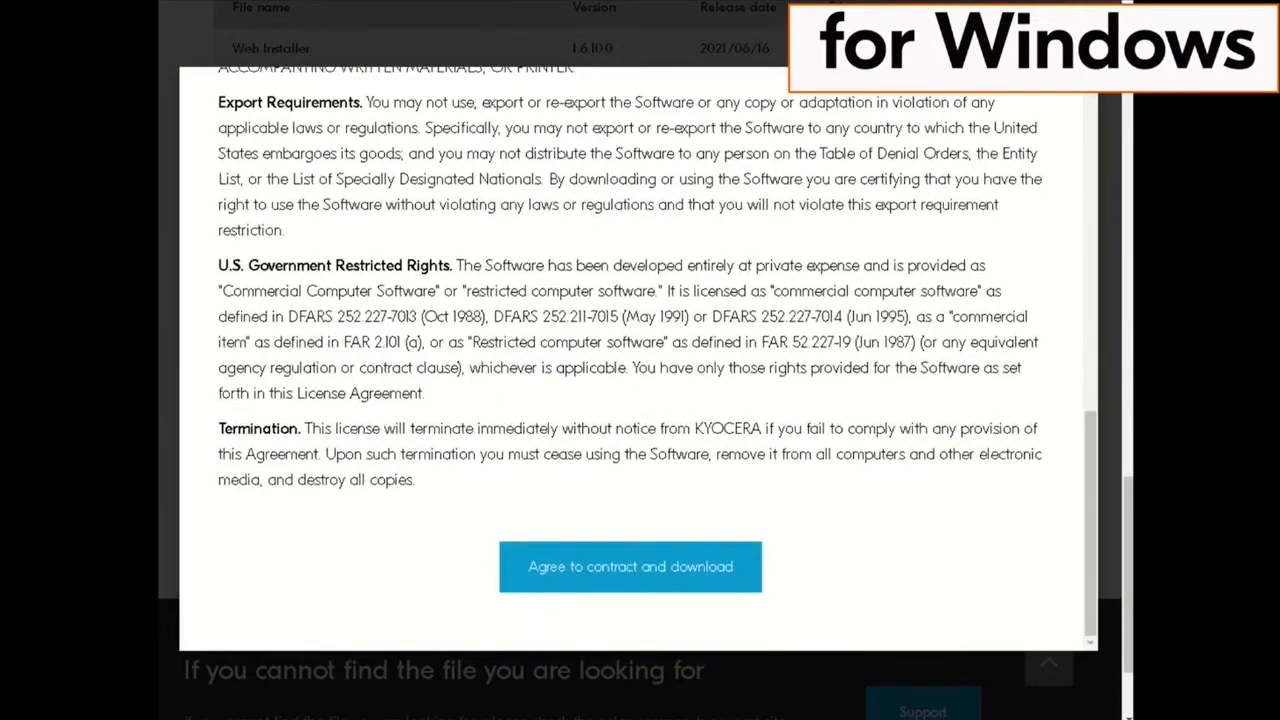
left_click(630, 566)
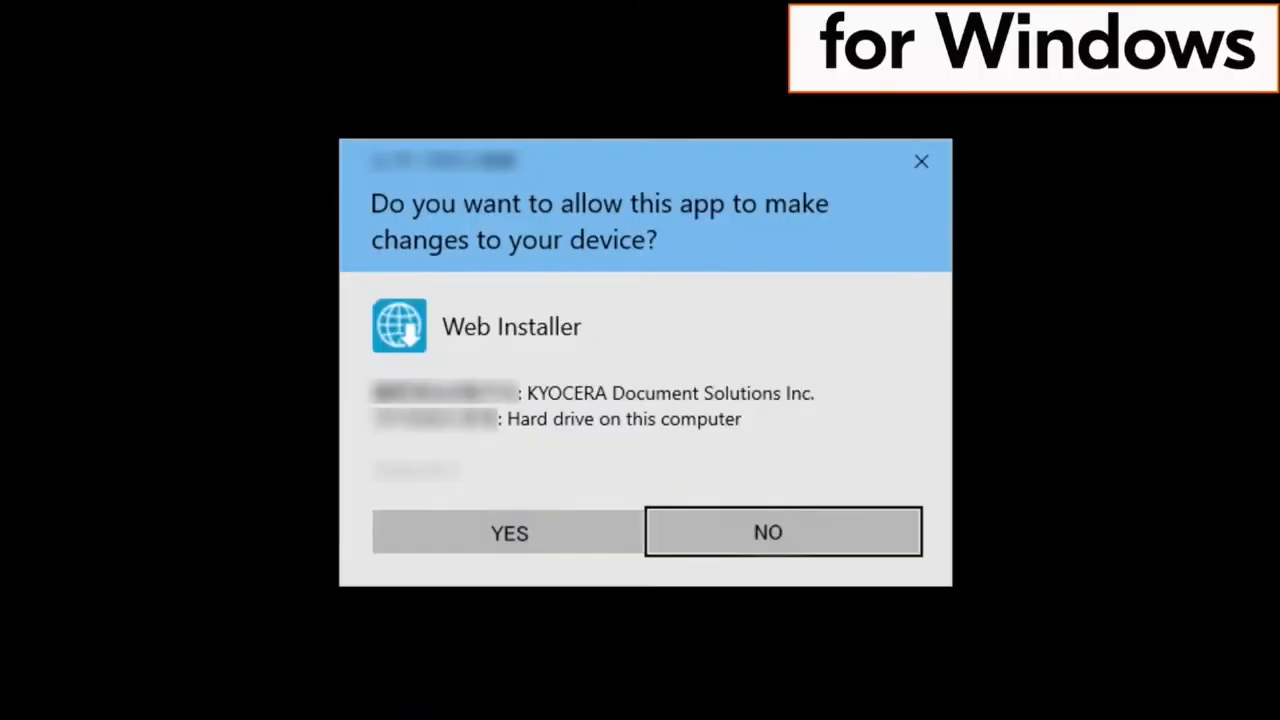
- Allow the installer via UAC, accept its License Agreement and the Resource and Energy Saving notice
left_click(508, 532)
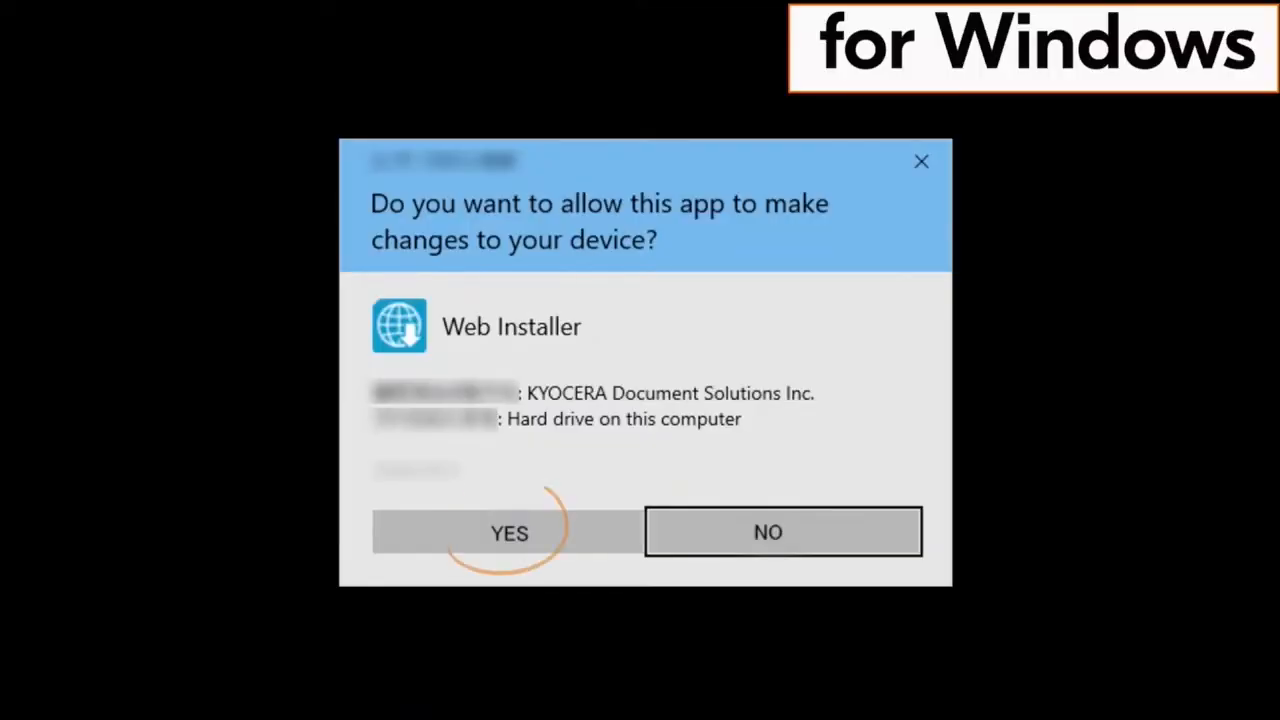
left_click(508, 532)
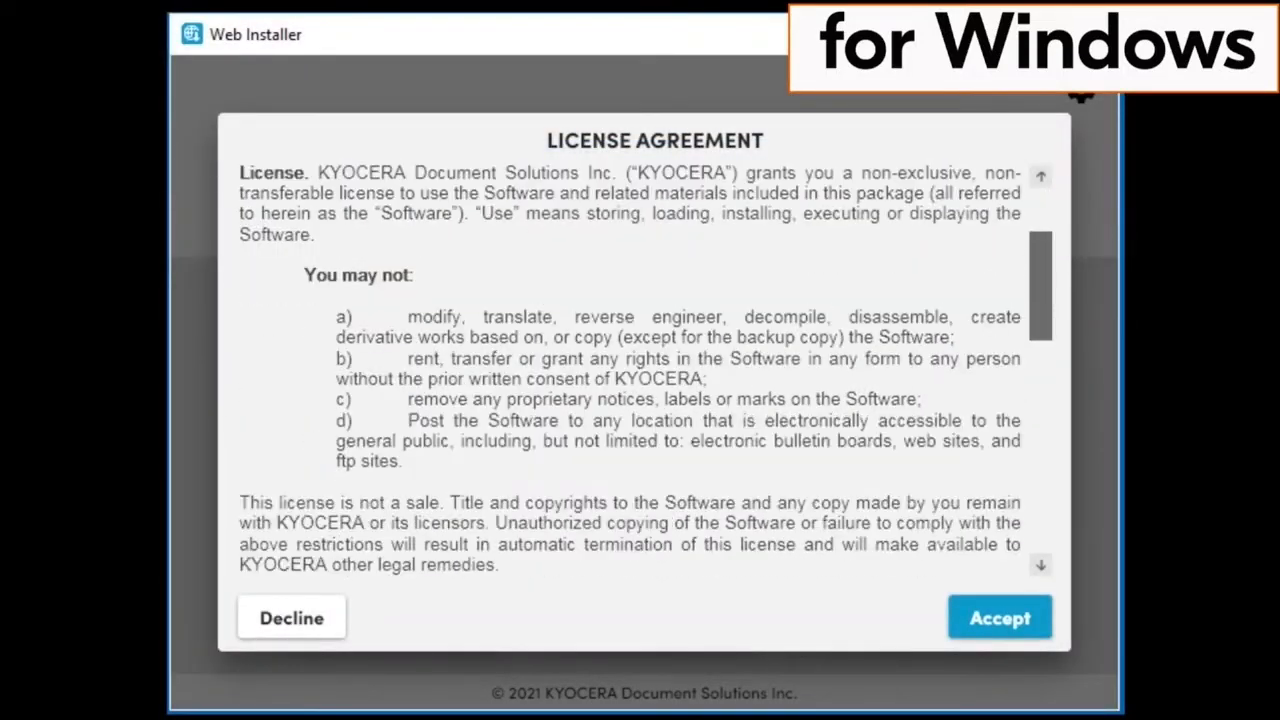
scroll("down", 3)
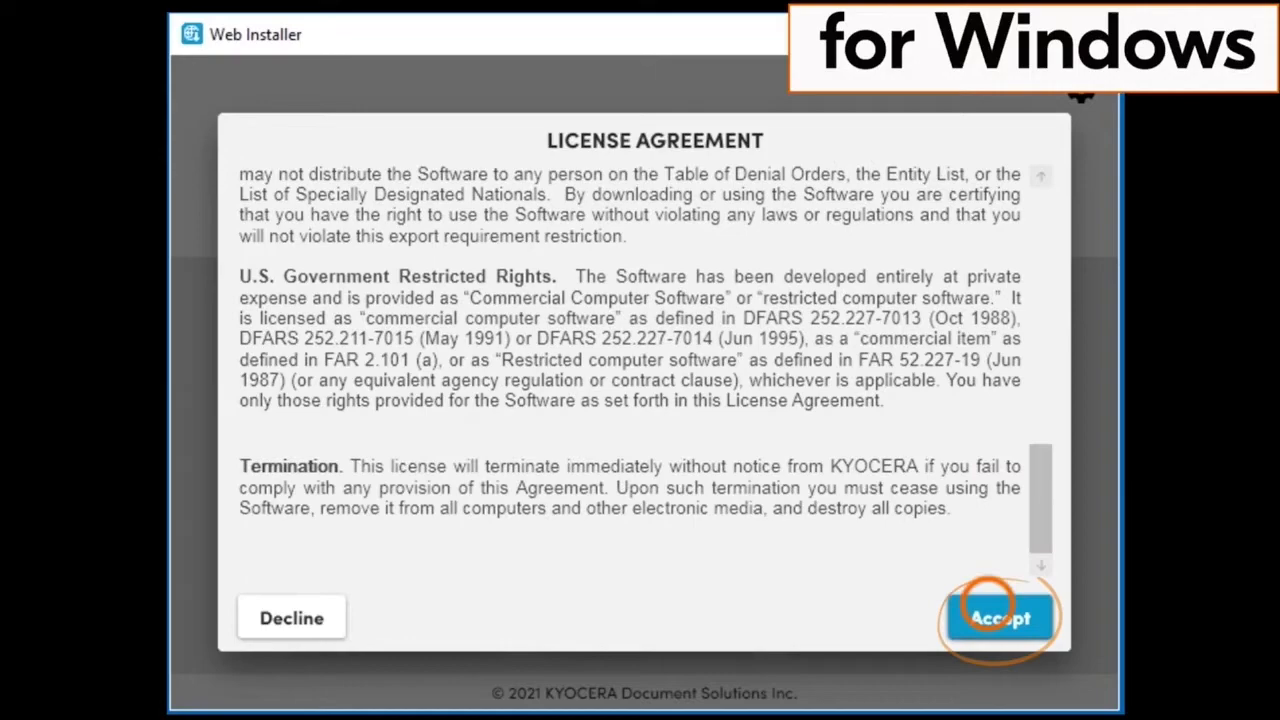
left_click(1000, 616)
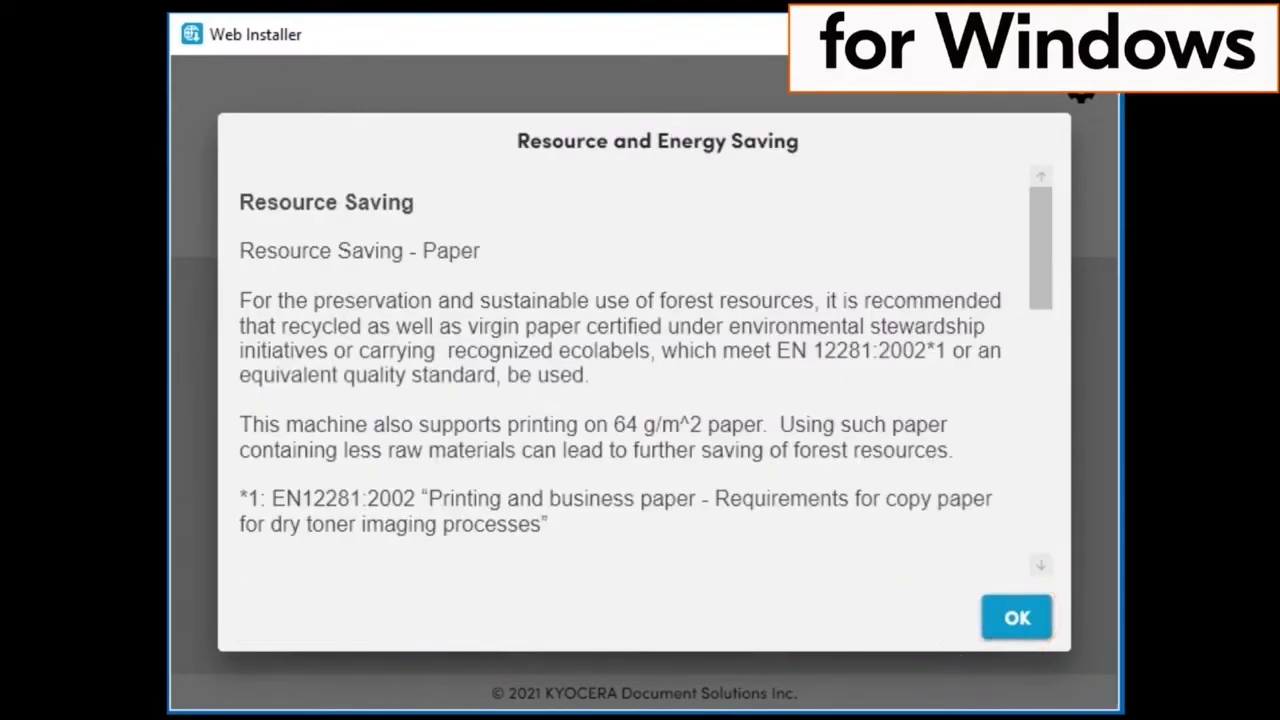
scroll("down", 3)
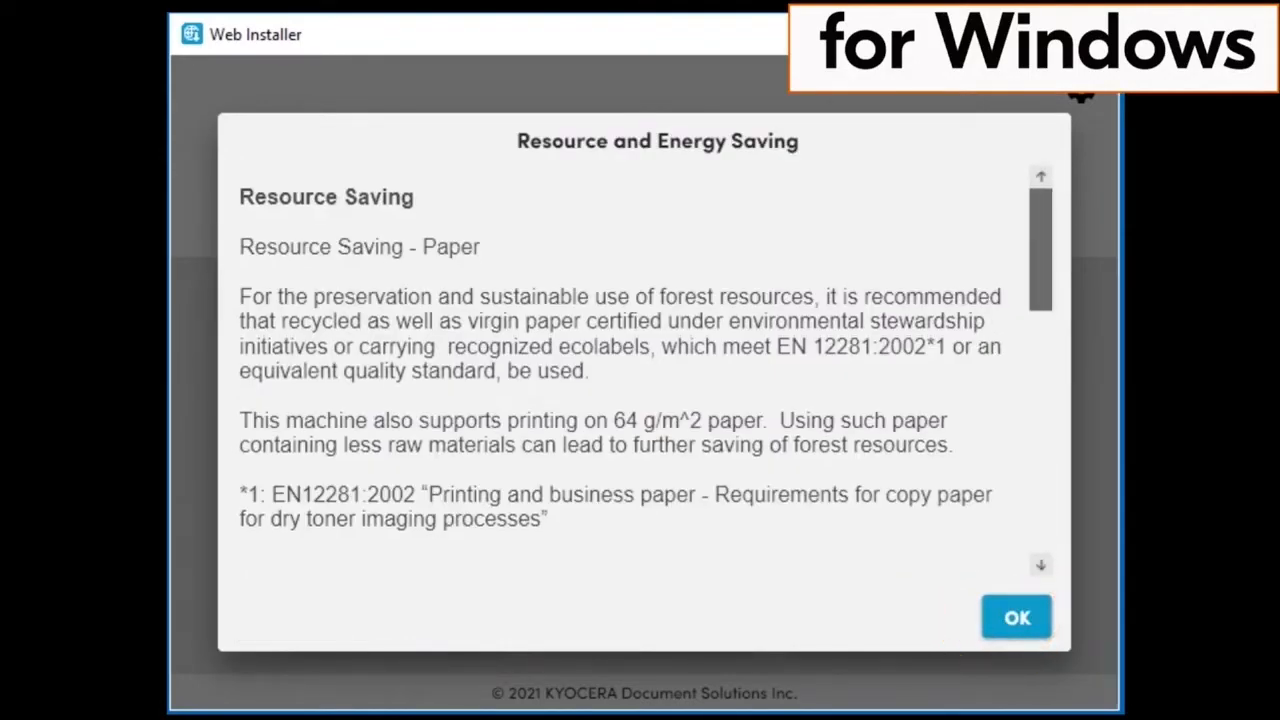
scroll("down", 3)
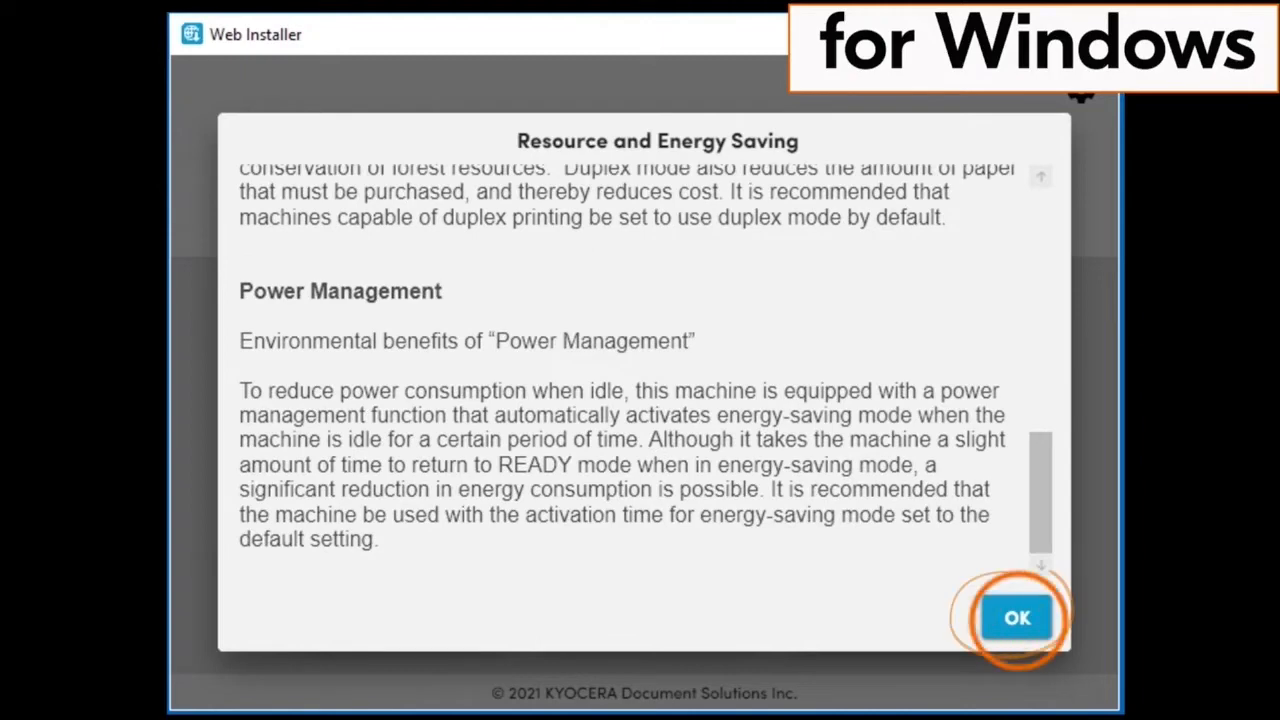
left_click(1016, 616)
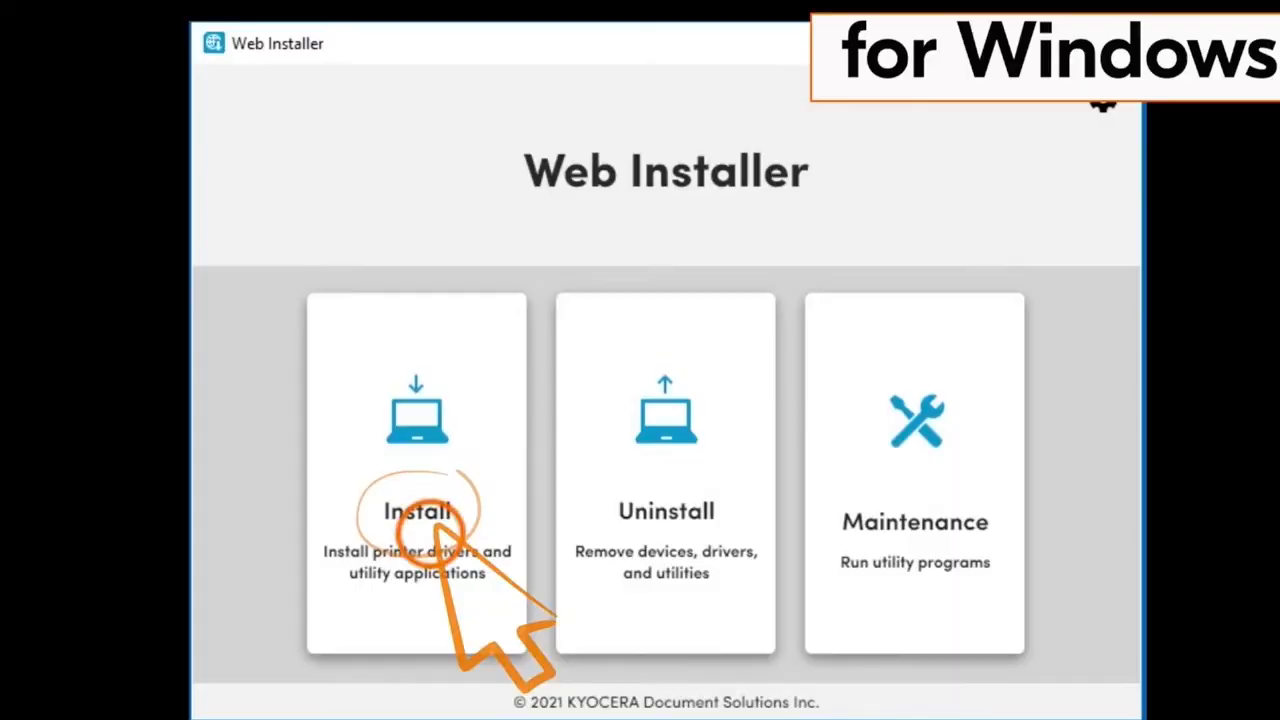
- Start an installation and select the MA2000w from the available devices
left_click(416, 510)
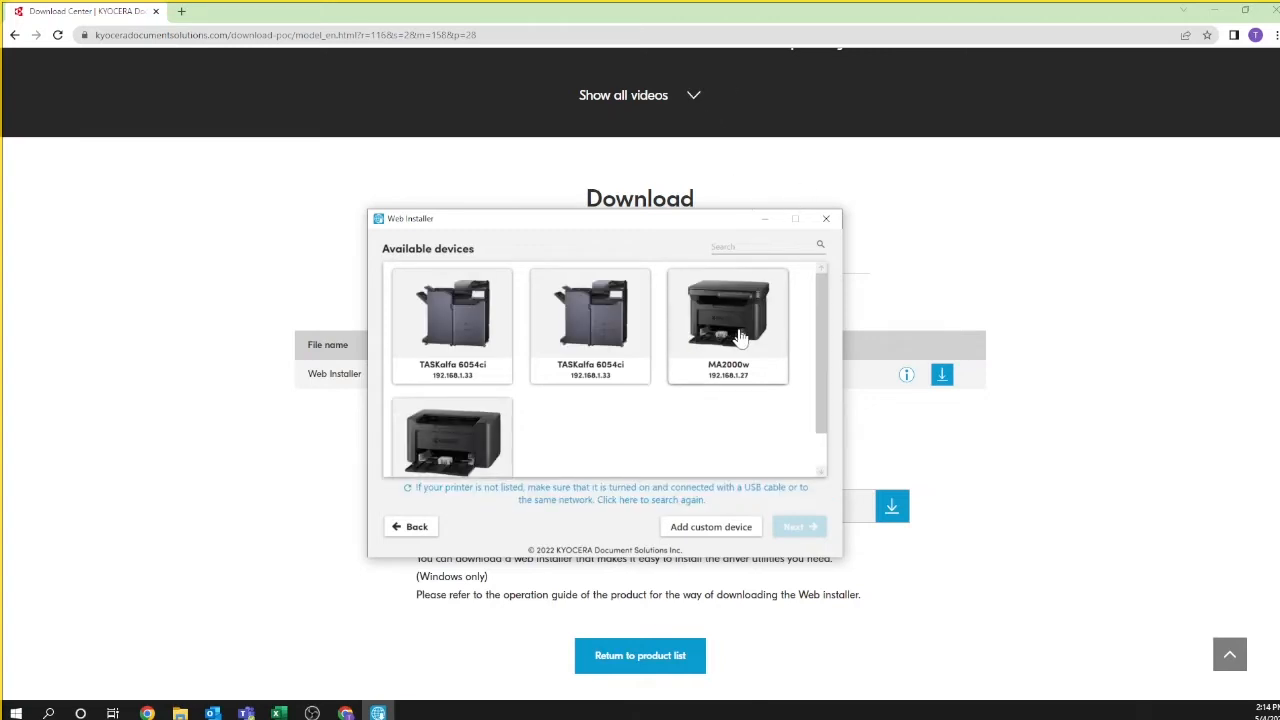
left_click(728, 320)
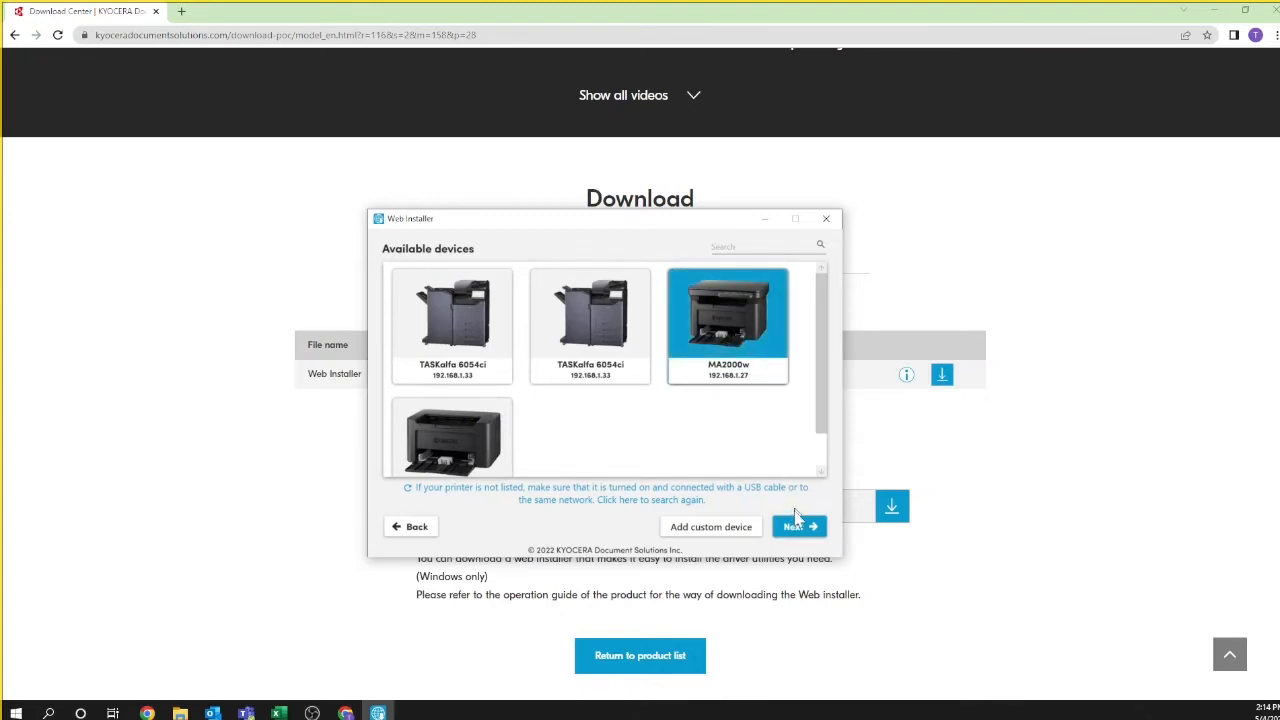
- Tick KYOCERA Net Viewer so all components are selected and install them
left_click(800, 526)
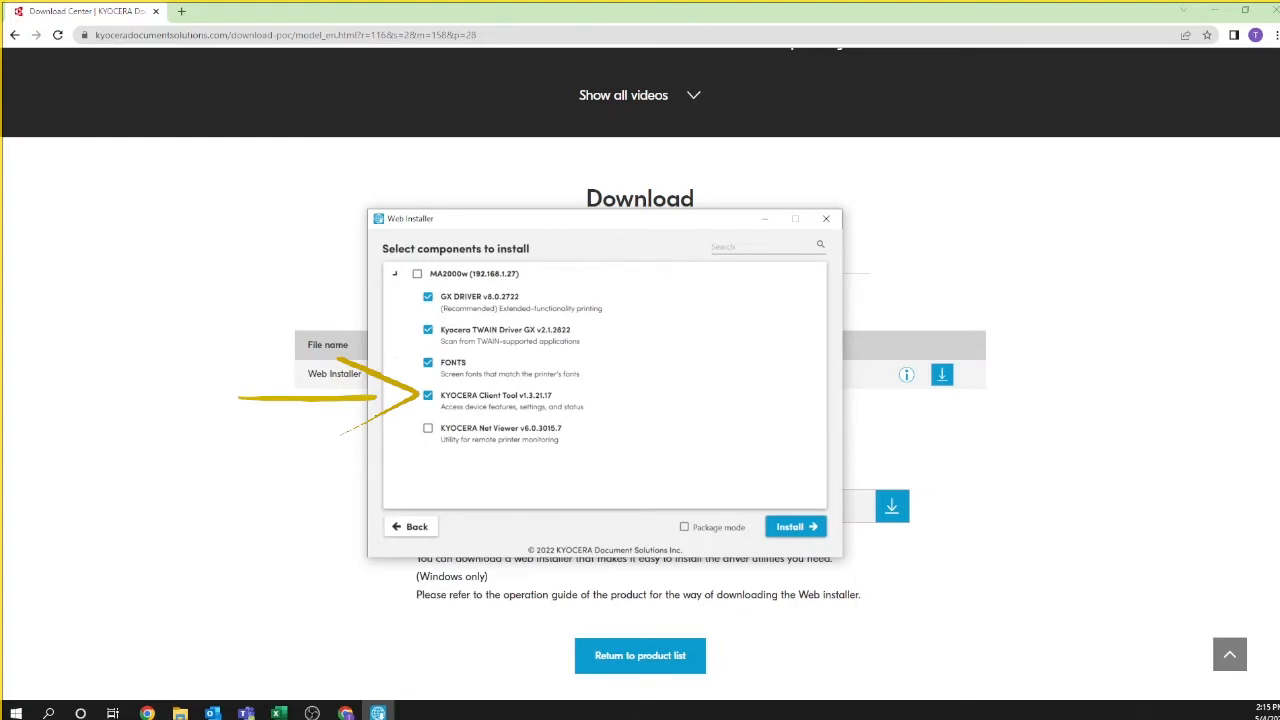
mouse_move(676, 560)
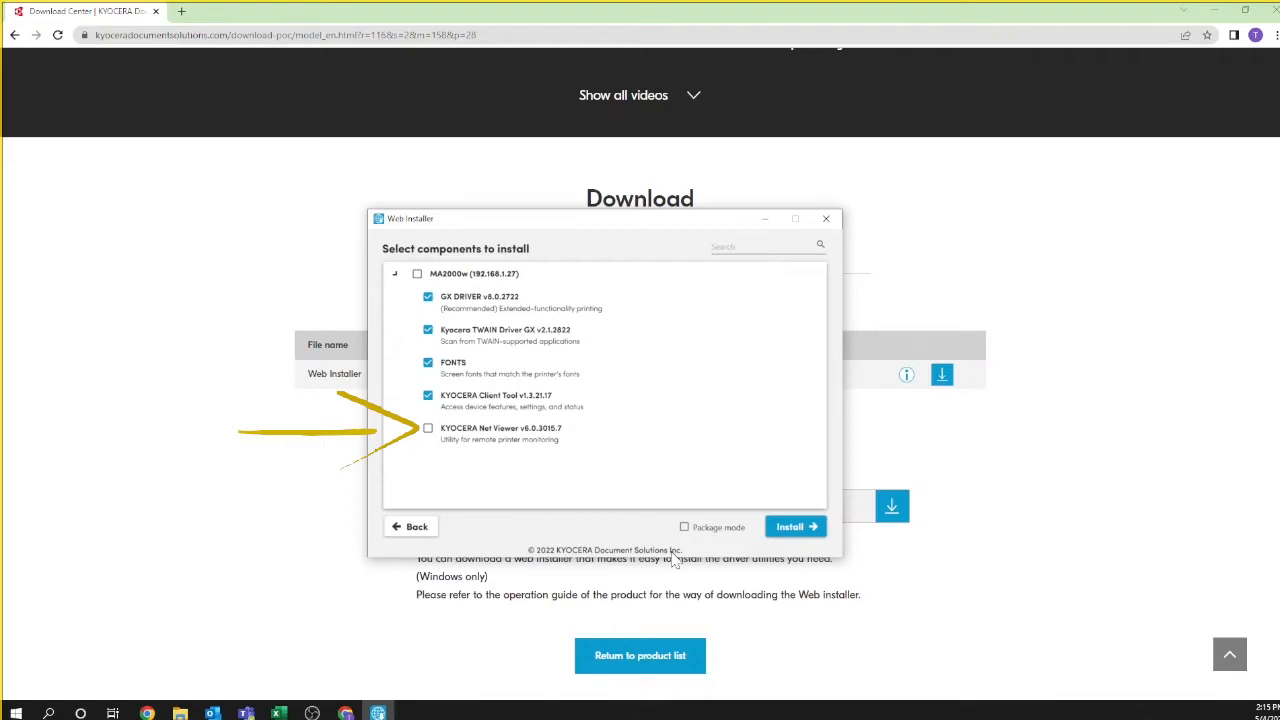
left_click(428, 428)
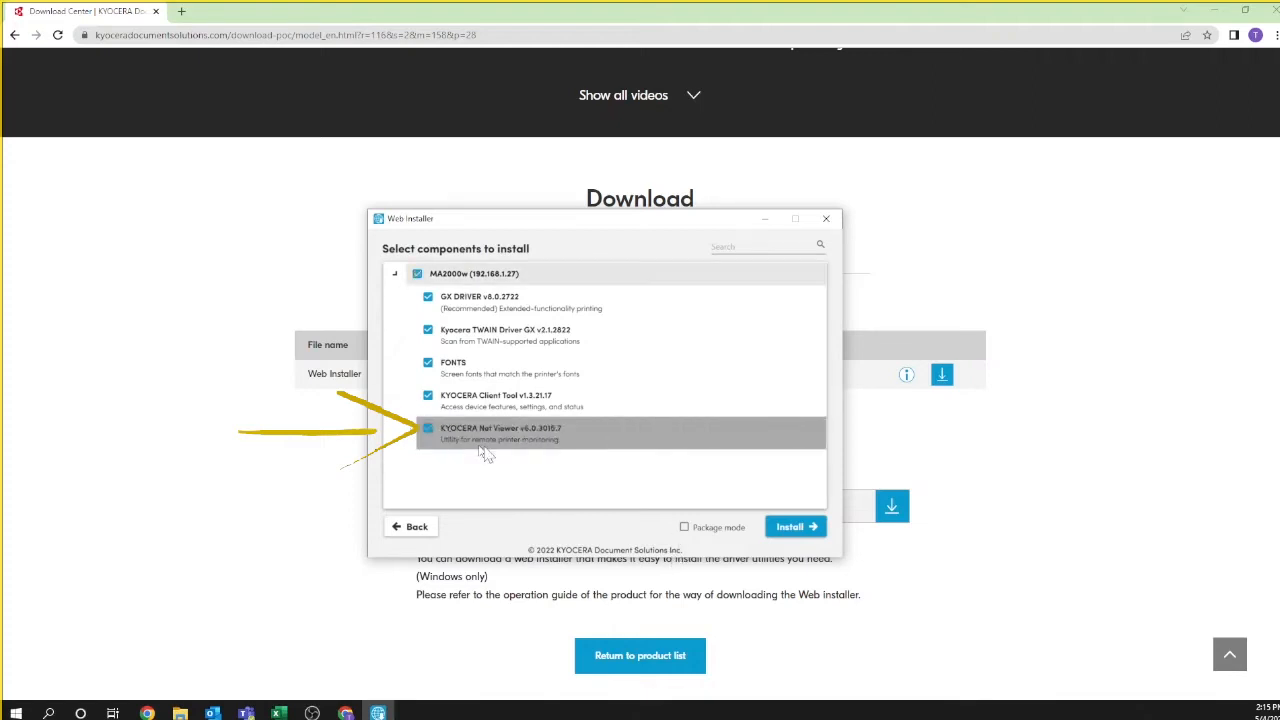
mouse_move(572, 476)
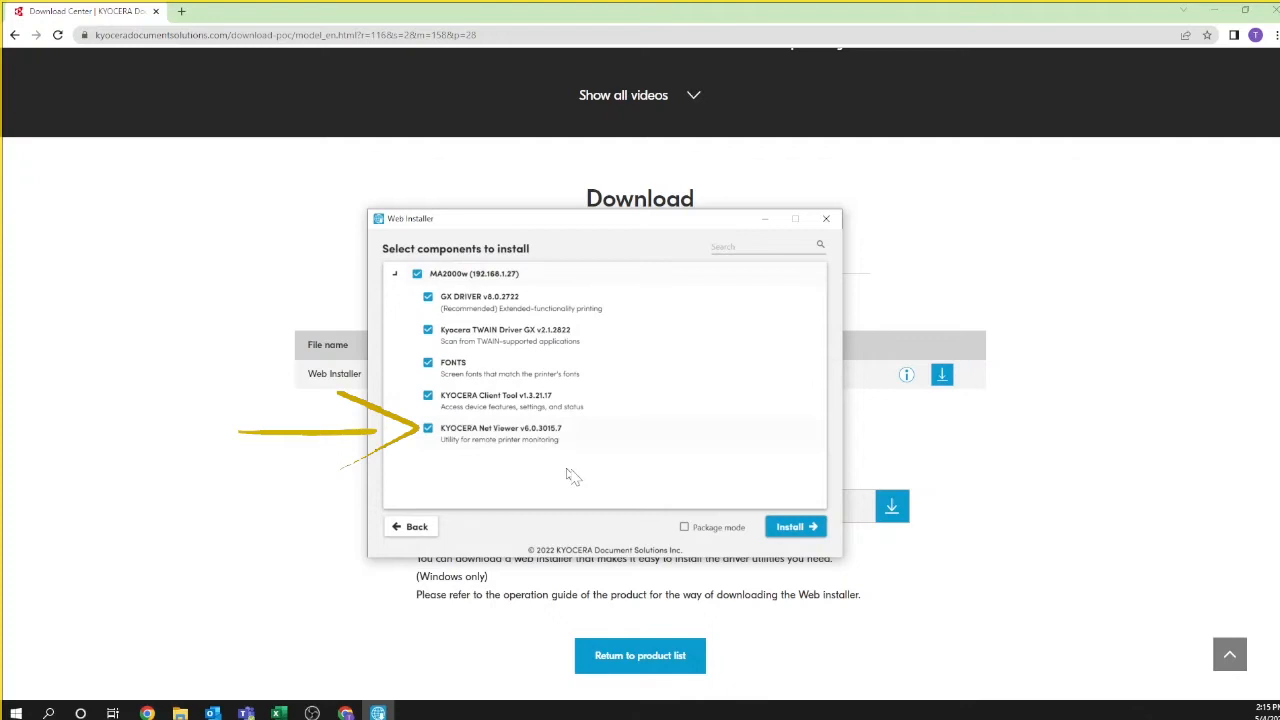
left_click(796, 526)
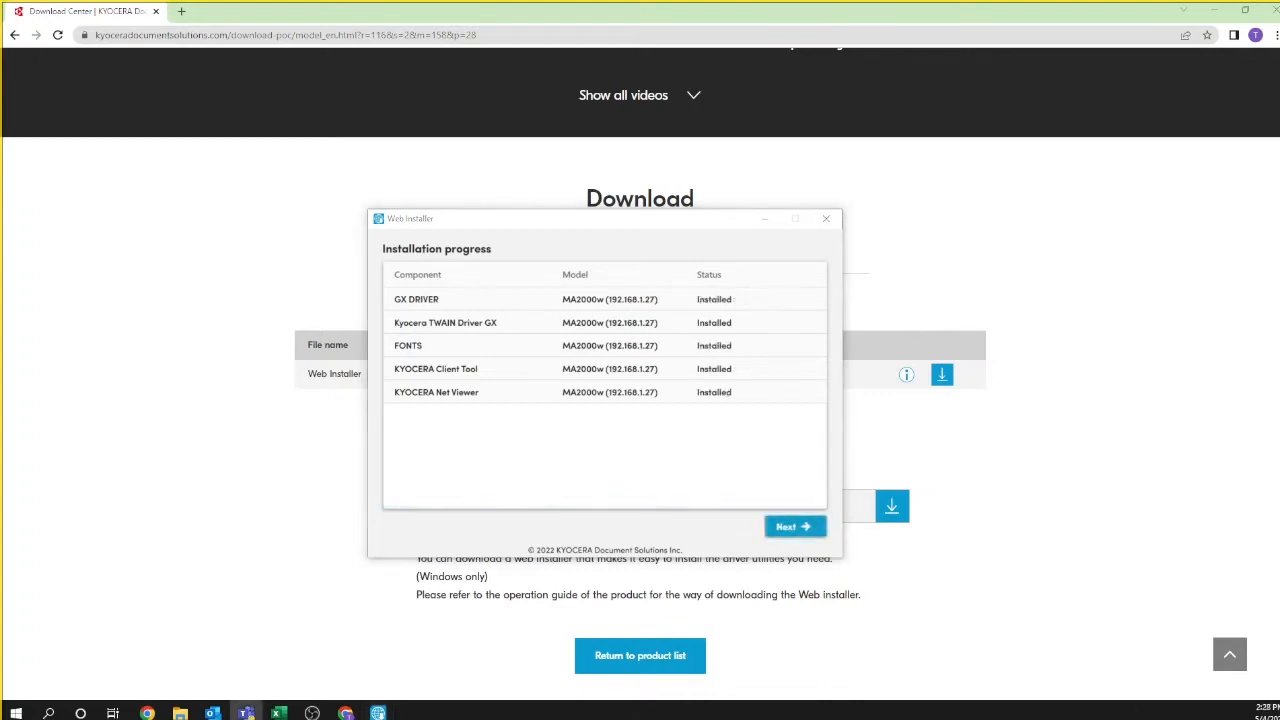
mouse_move(796, 528)
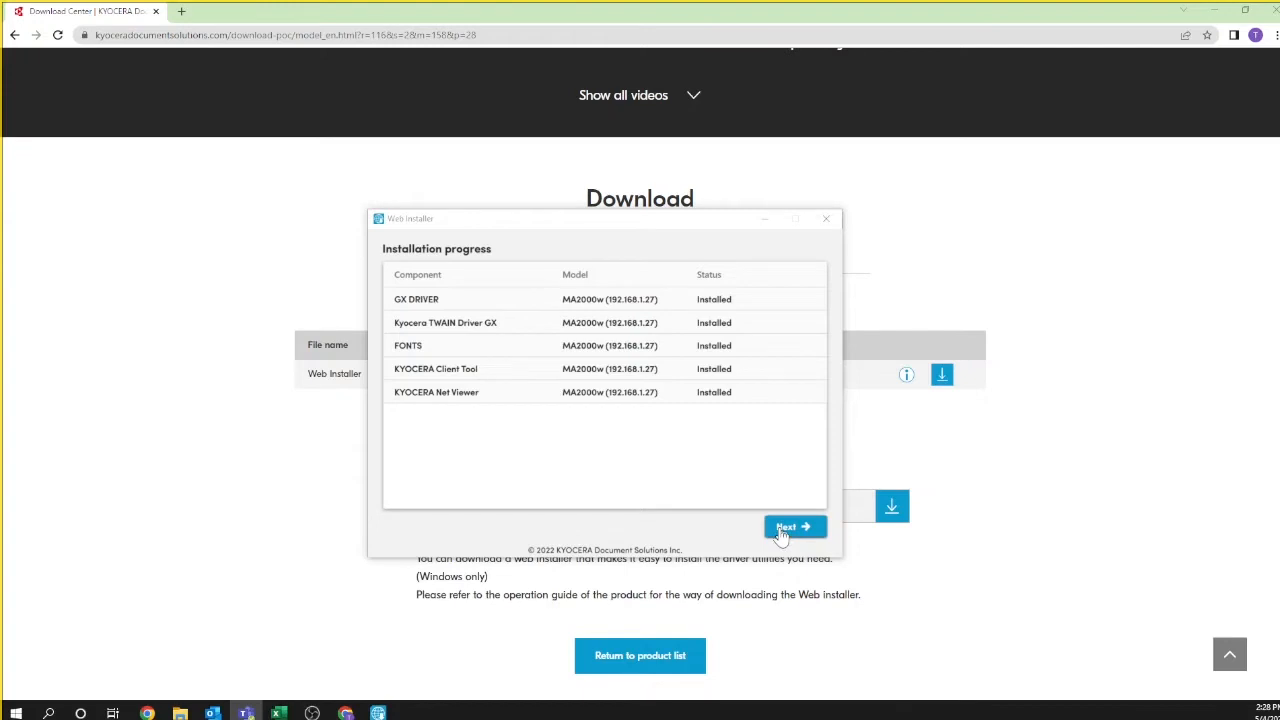
- Proceed from installation progress to the Configure your printer screen
left_click(796, 528)
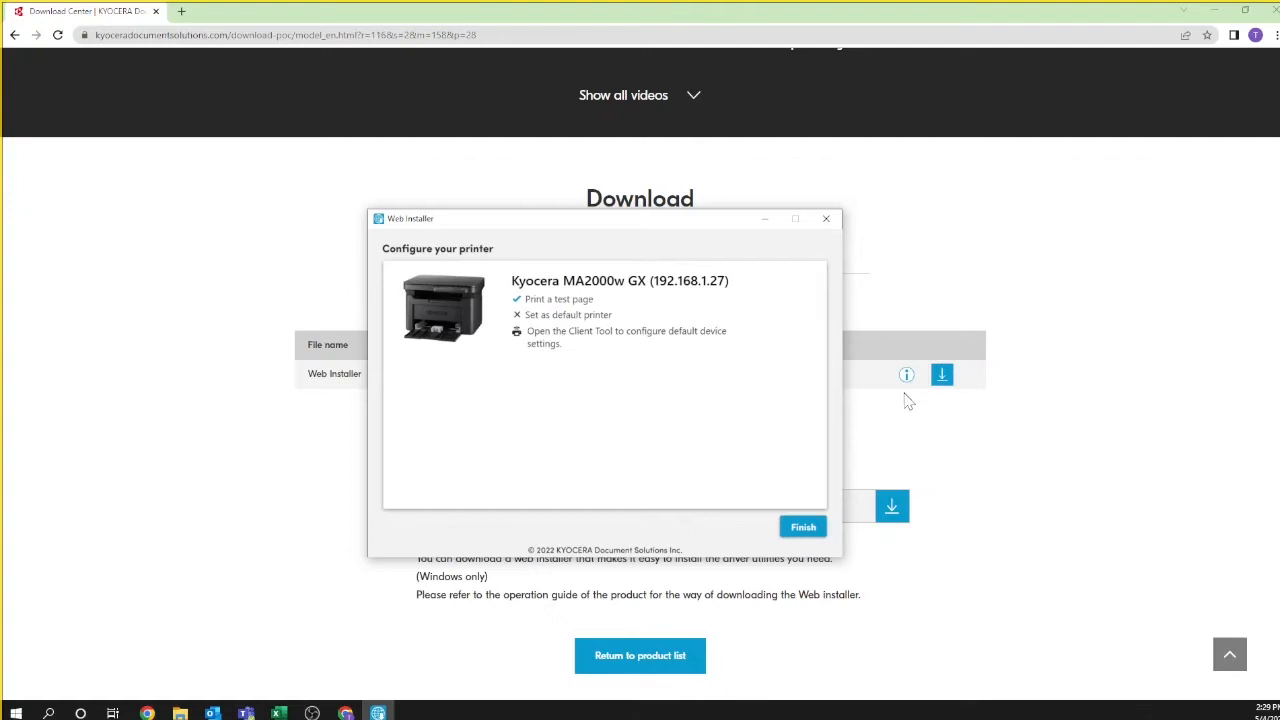
mouse_move(836, 400)
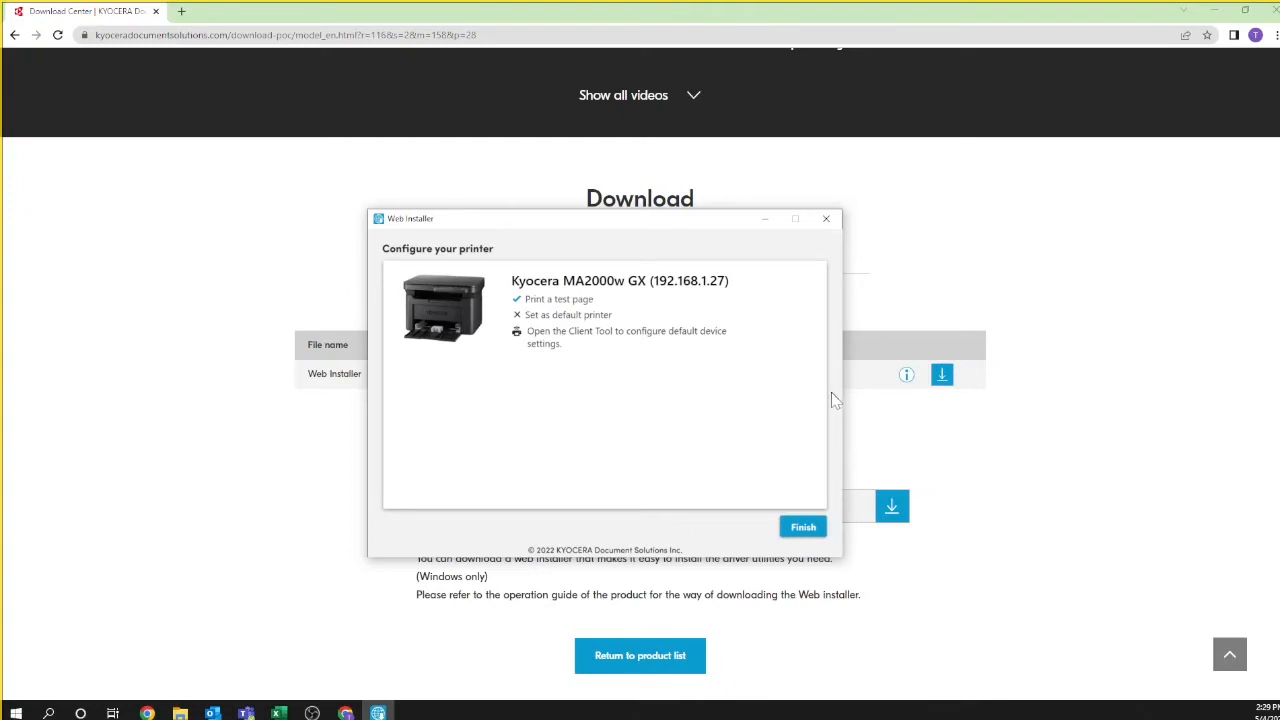
mouse_move(536, 328)
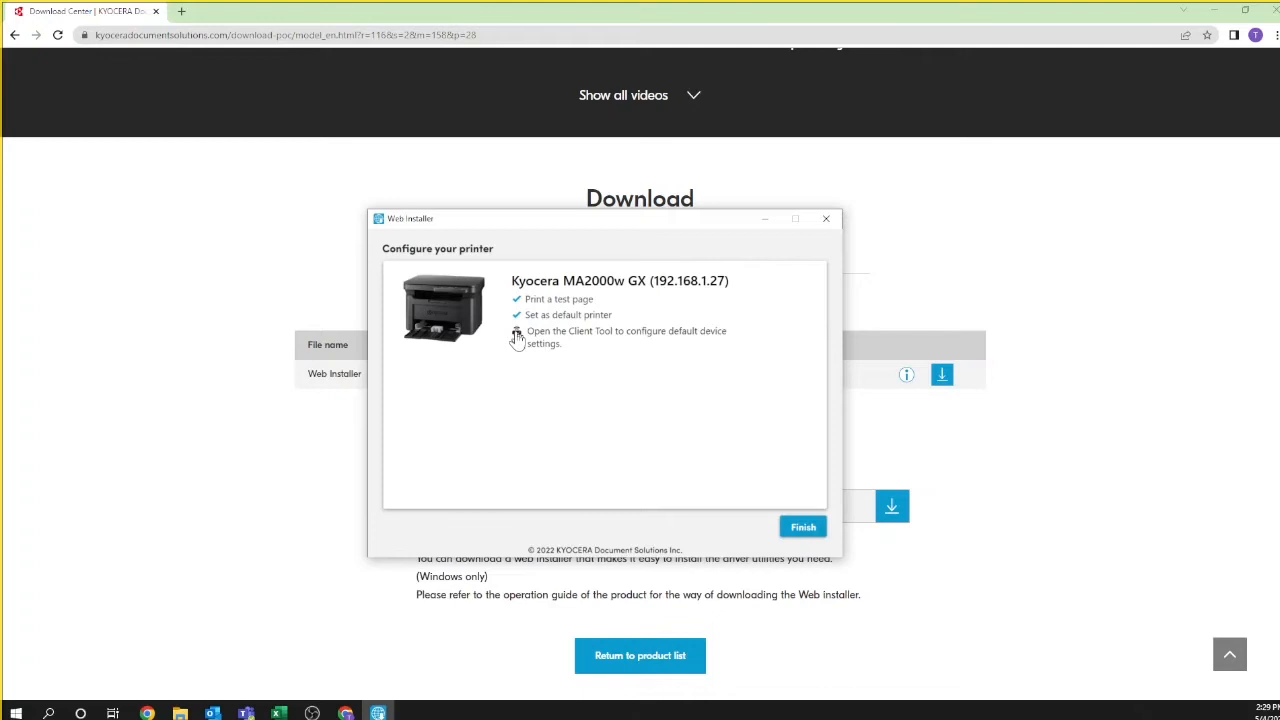
- Launch the Client Tool from the Web Installer to configure default device settings
left_click(516, 332)
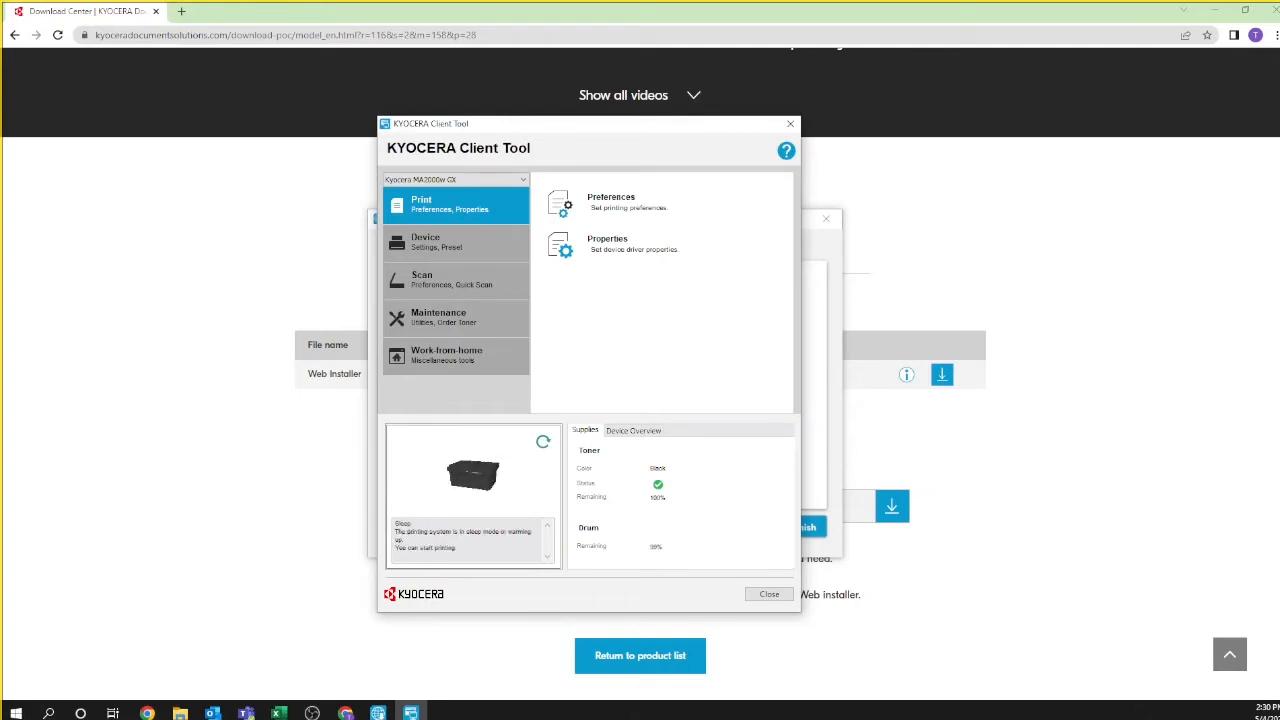
mouse_move(508, 62)
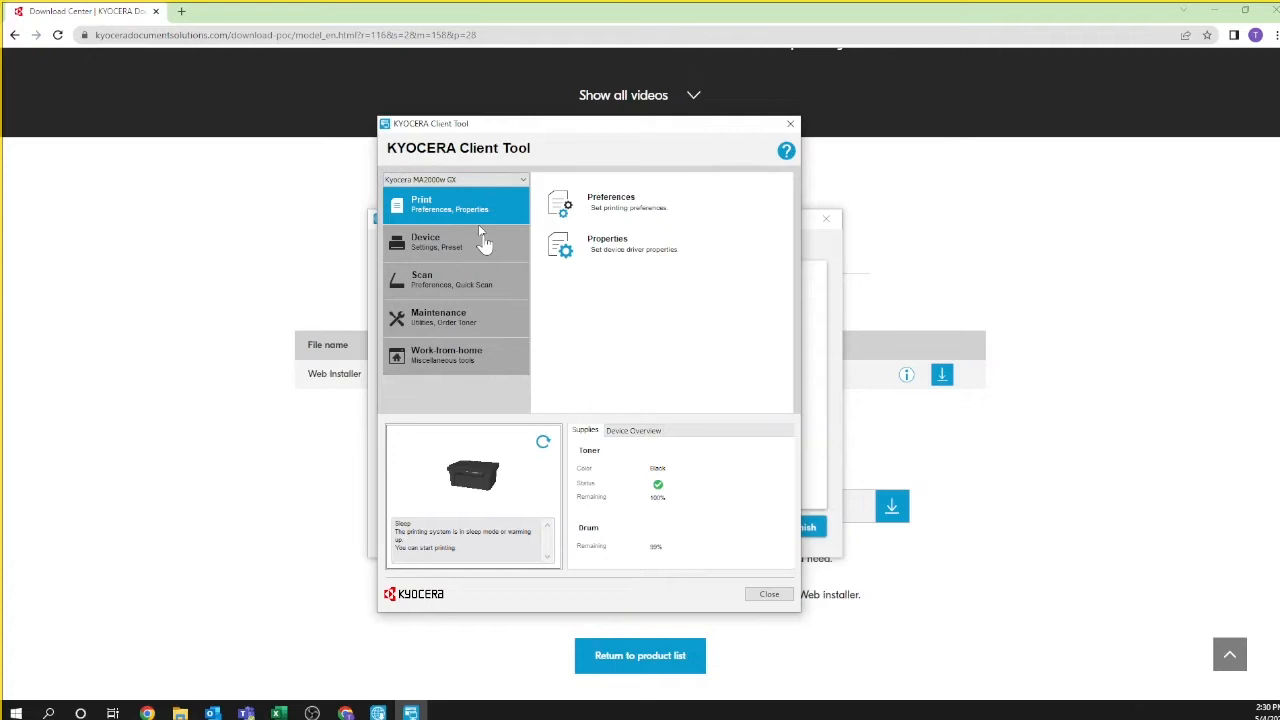
- Set scan preferences to Letter size, full colour, 400×400 dpi and the chosen sharpness level
left_click(456, 280)
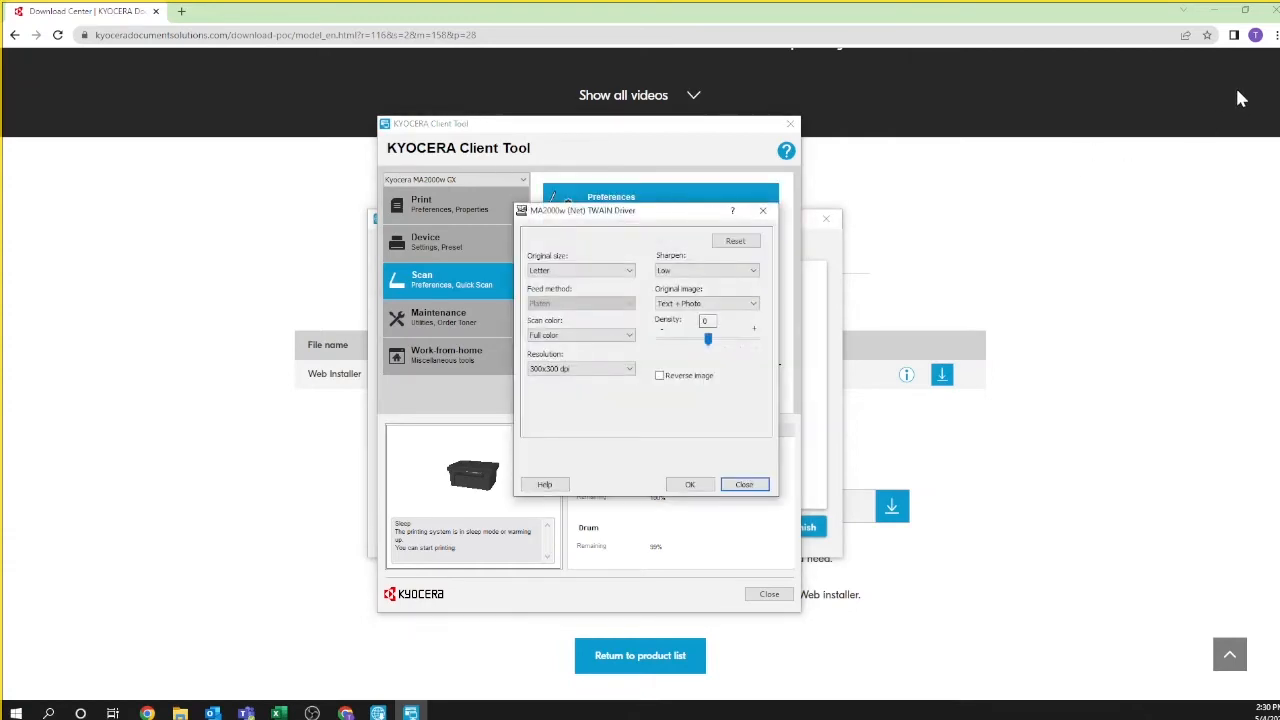
mouse_move(1216, 212)
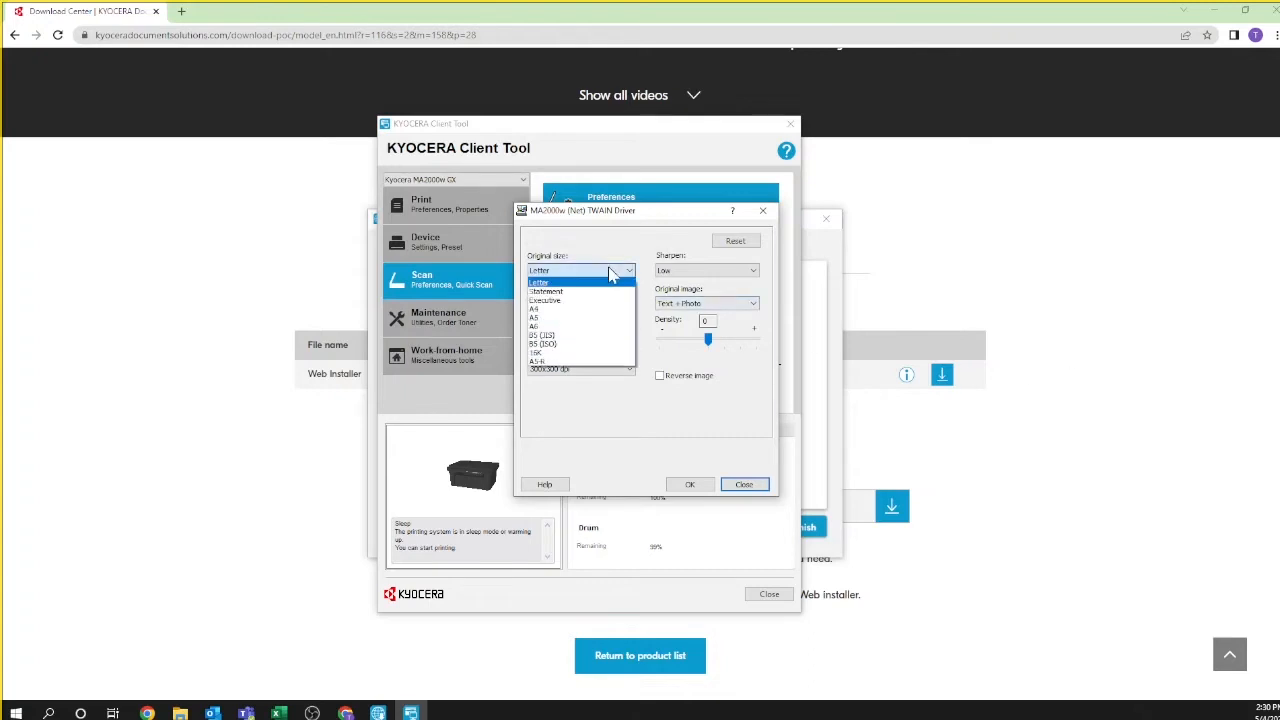
left_click(540, 270)
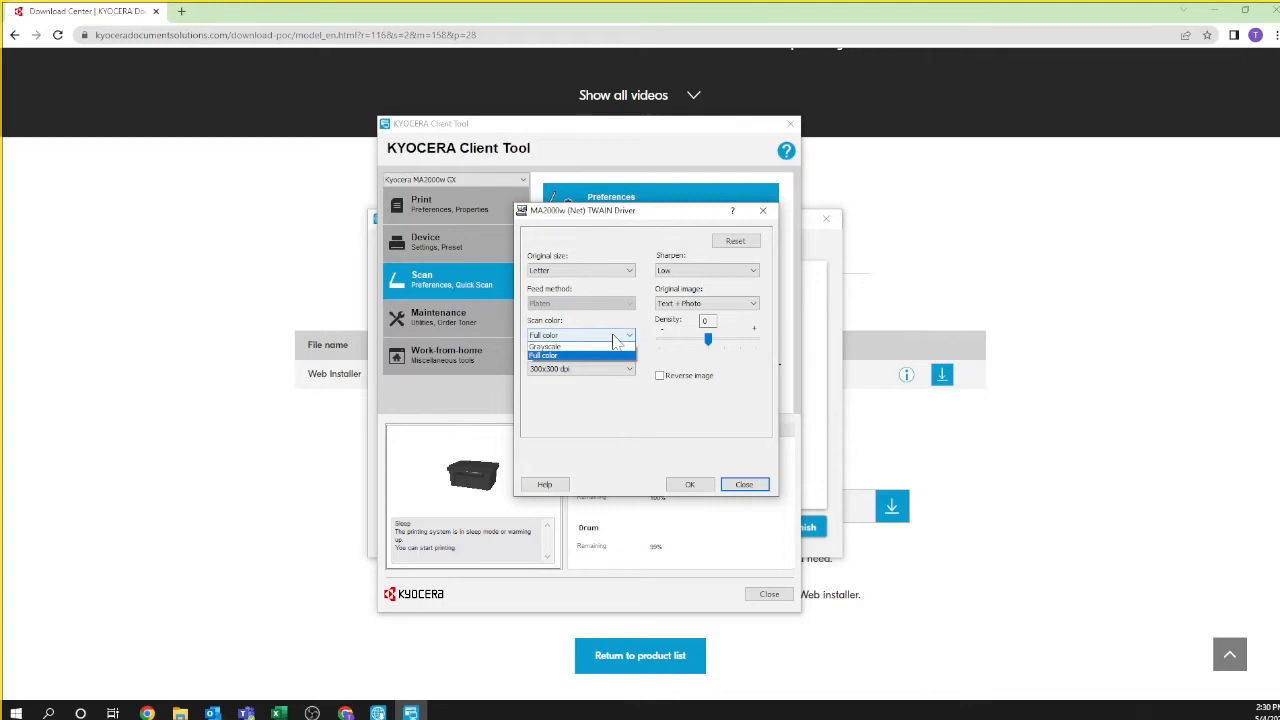
left_click(544, 336)
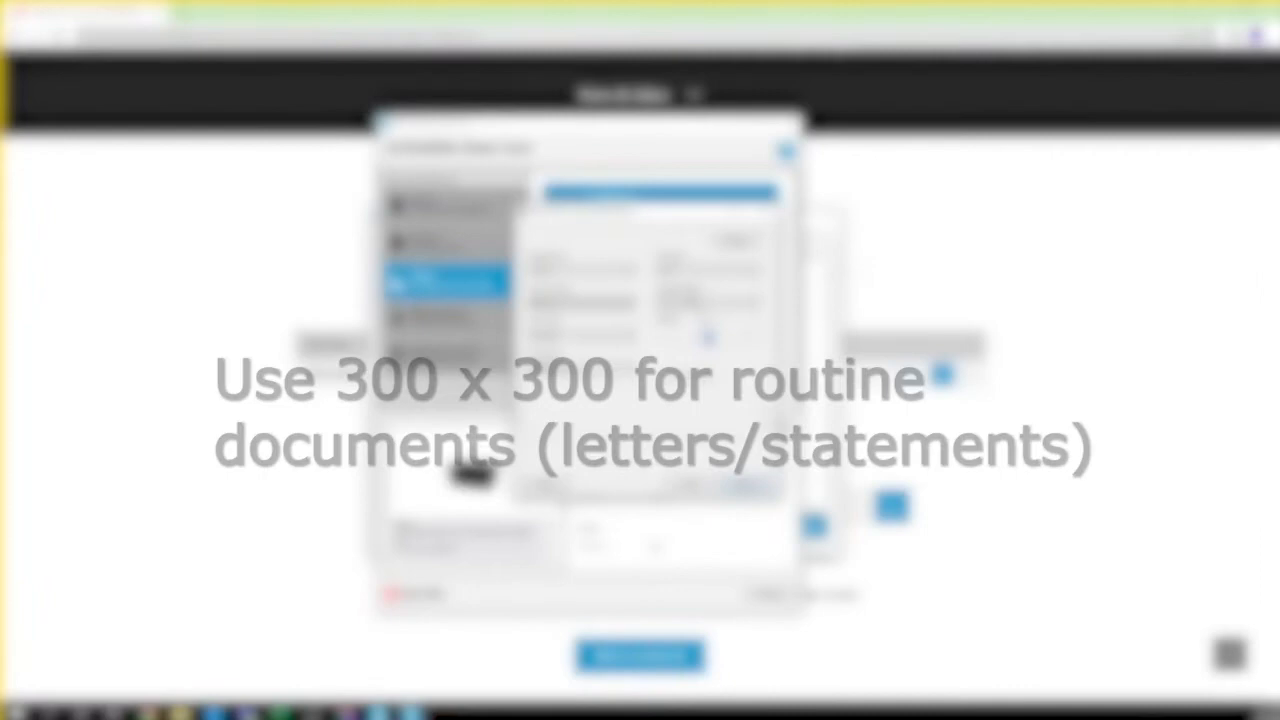
left_click(756, 270)
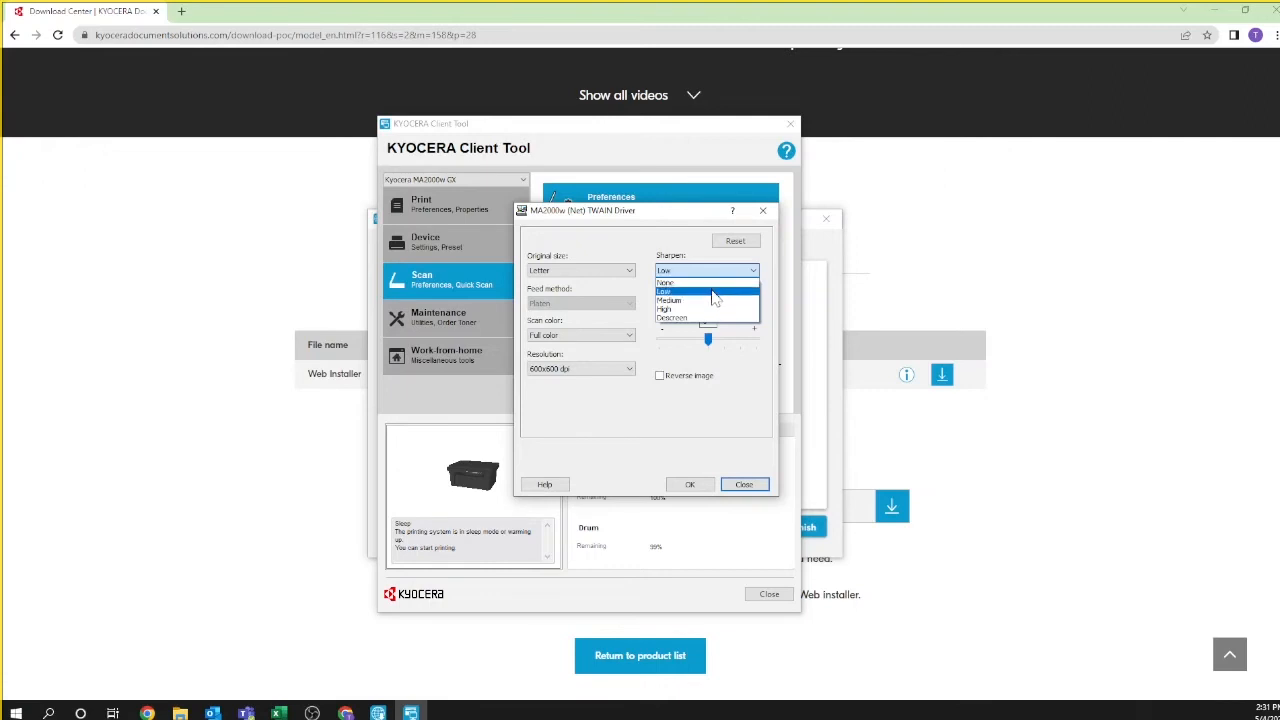
left_click(664, 292)
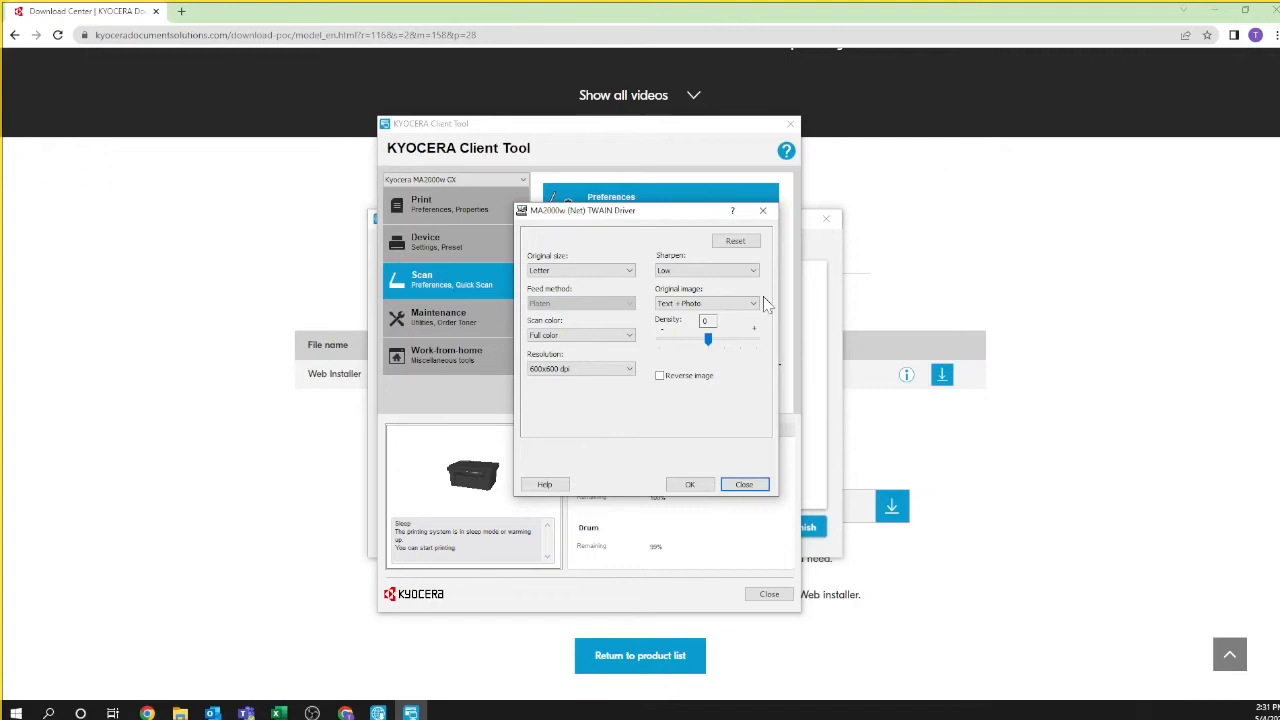
mouse_move(768, 304)
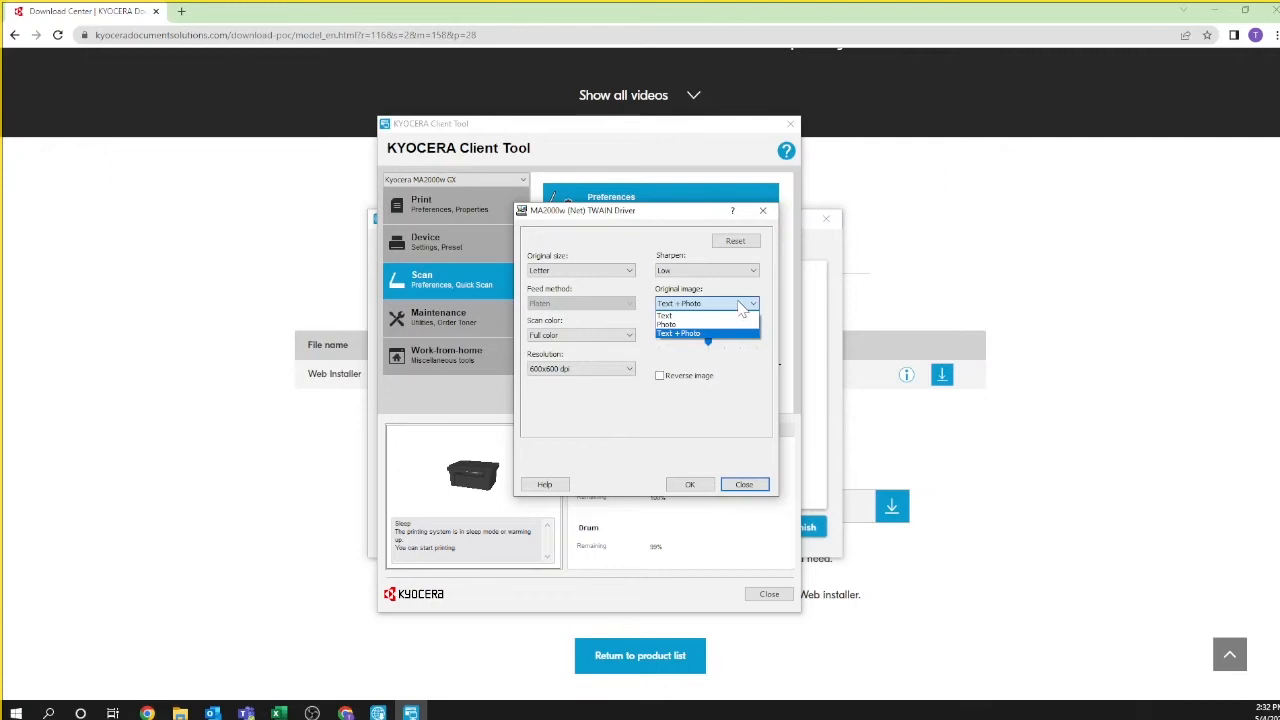
mouse_move(920, 358)
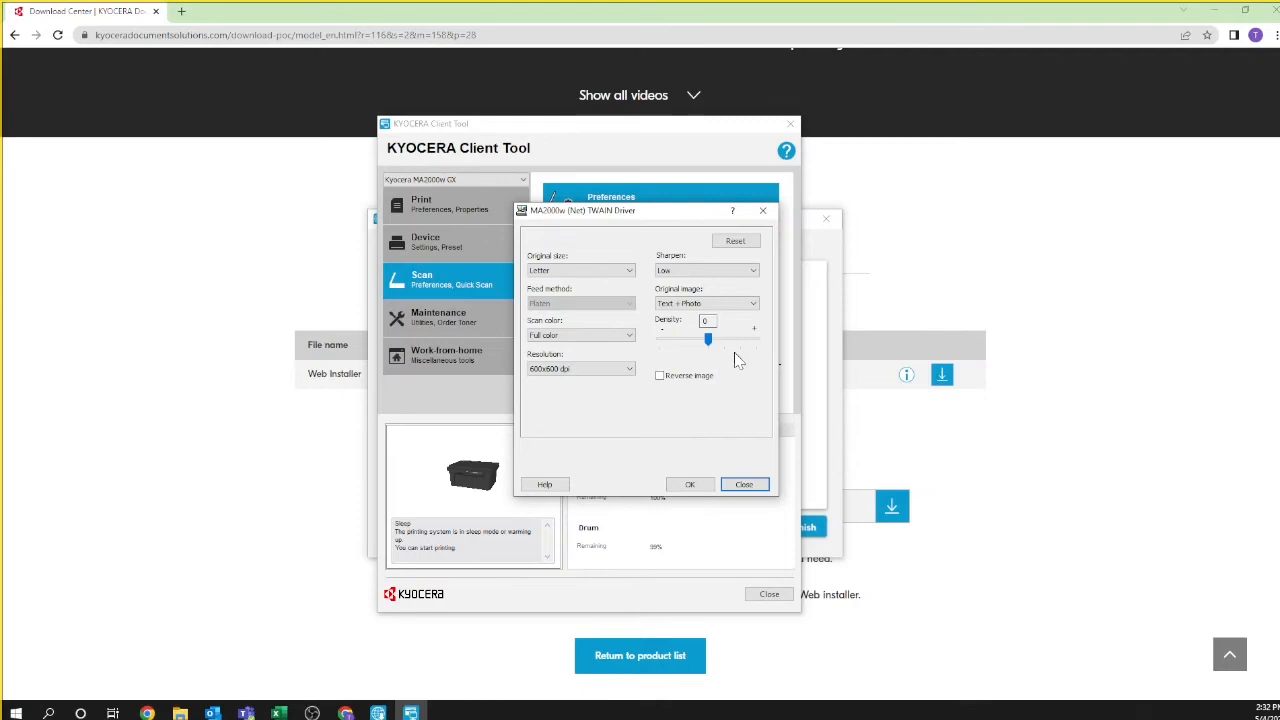
mouse_move(738, 360)
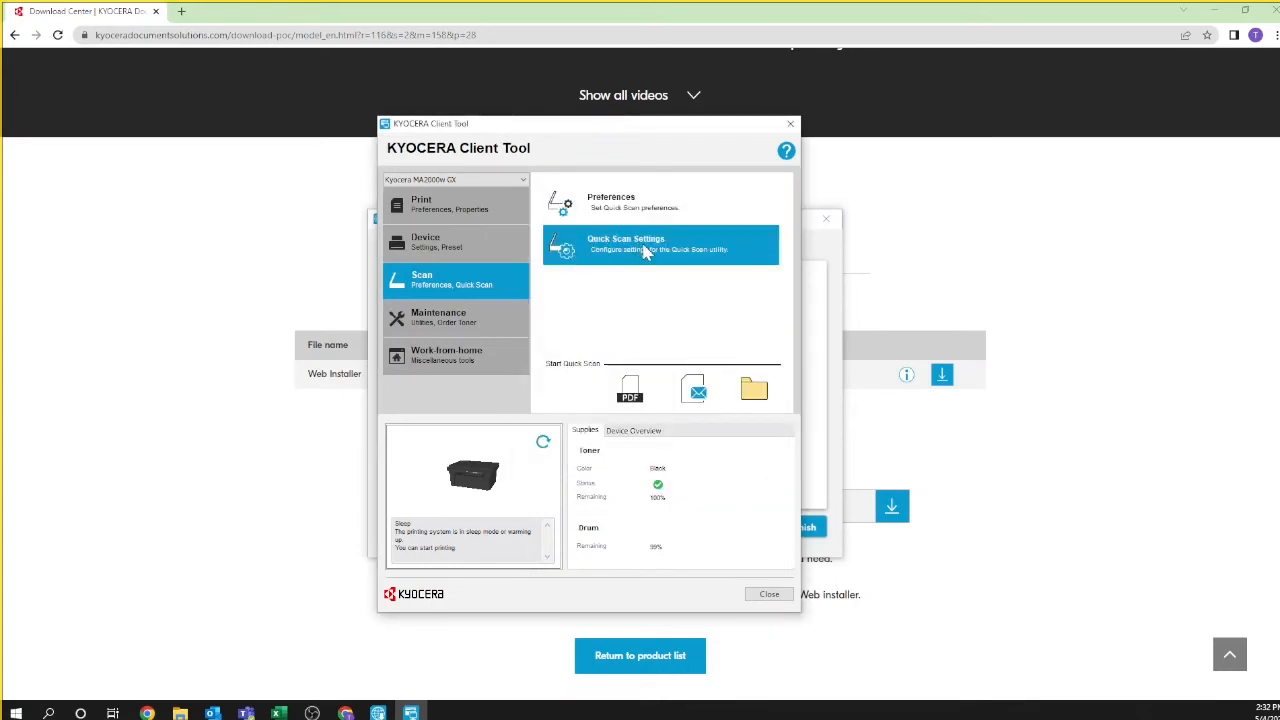
- Set the Quick Scan file format to PDF in Quick Scan Settings
left_click(624, 244)
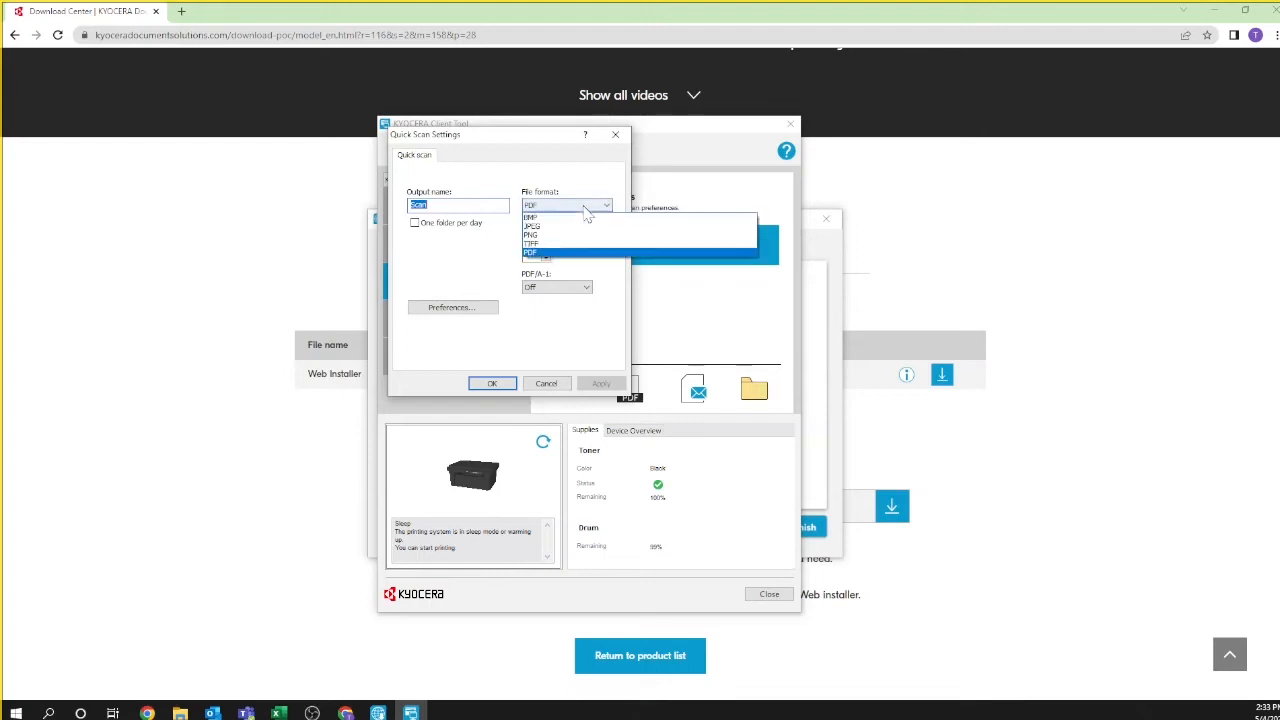
left_click(530, 252)
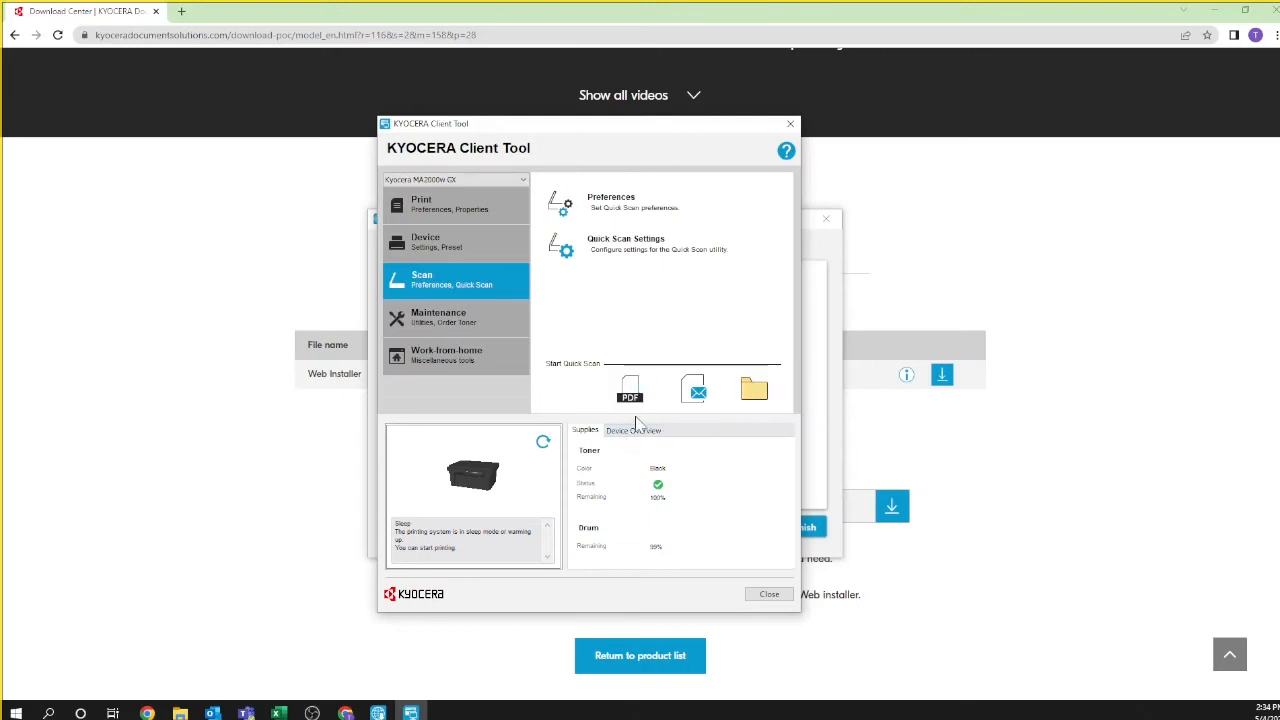
- Run a PDF quick scan, save it as myfirstscan in Documents, and view the scanned page
left_click(630, 390)
type("myfirstscan")
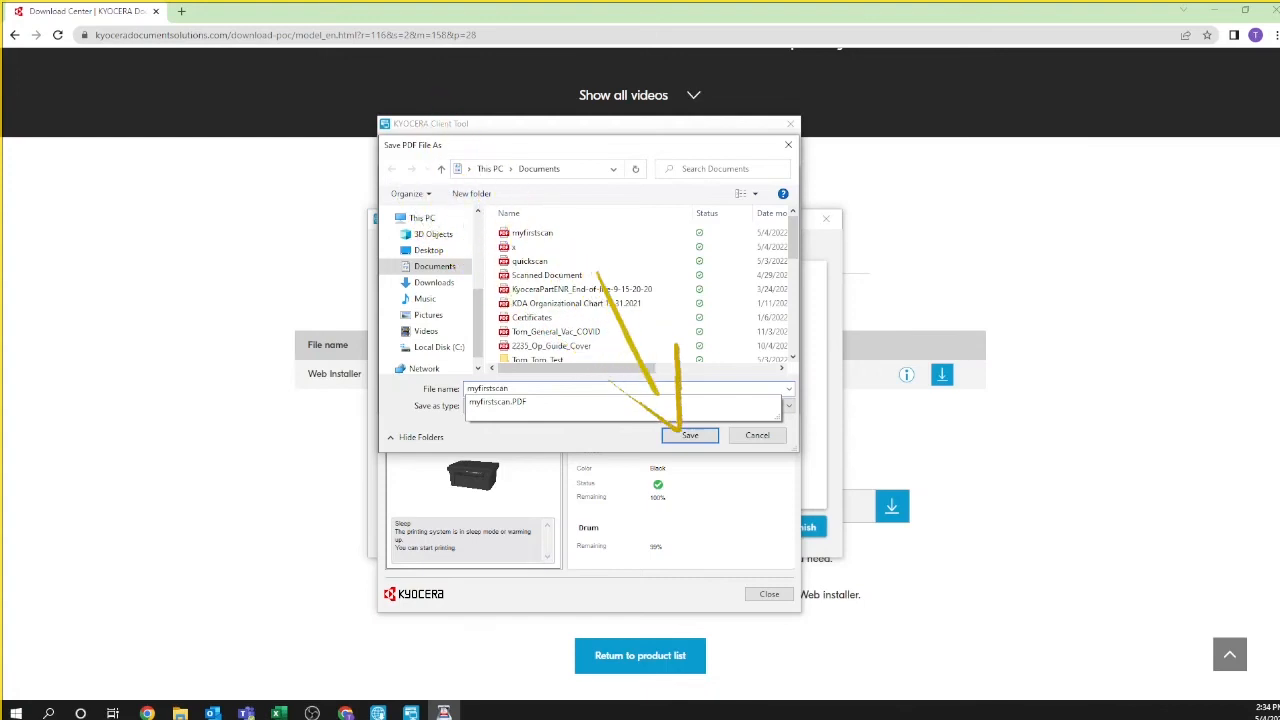
left_click(690, 434)
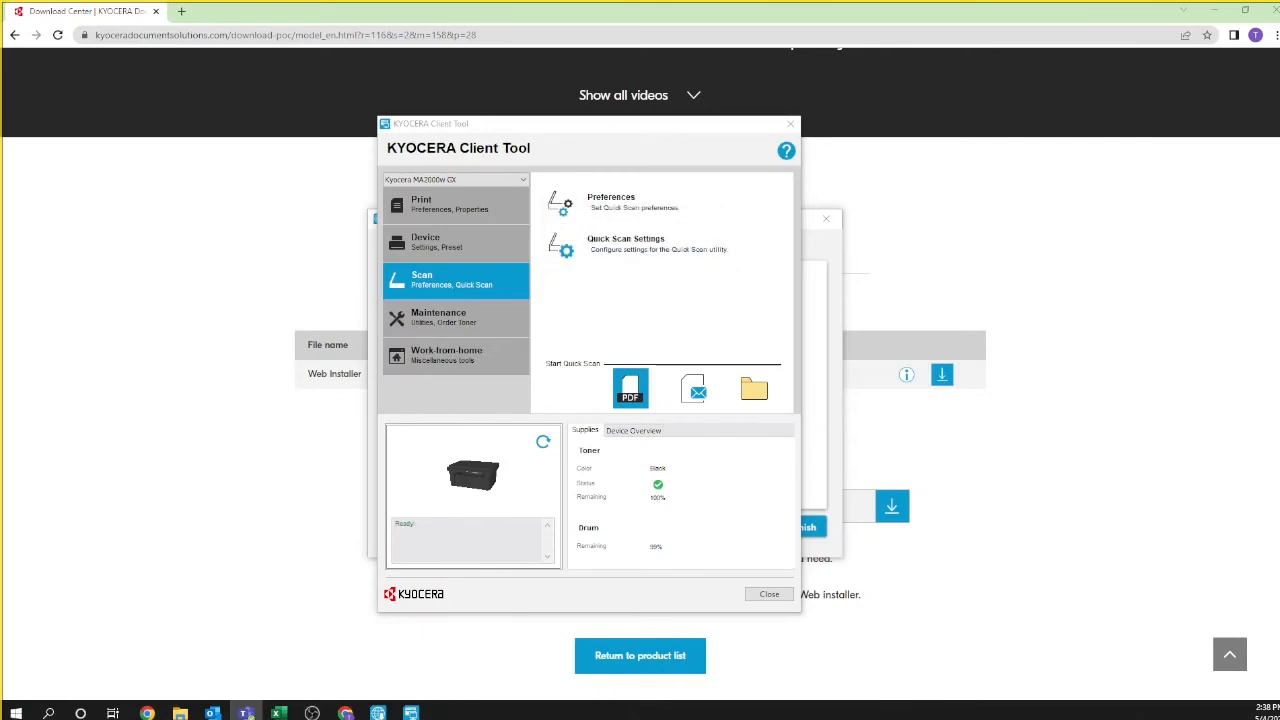
left_click(630, 388)
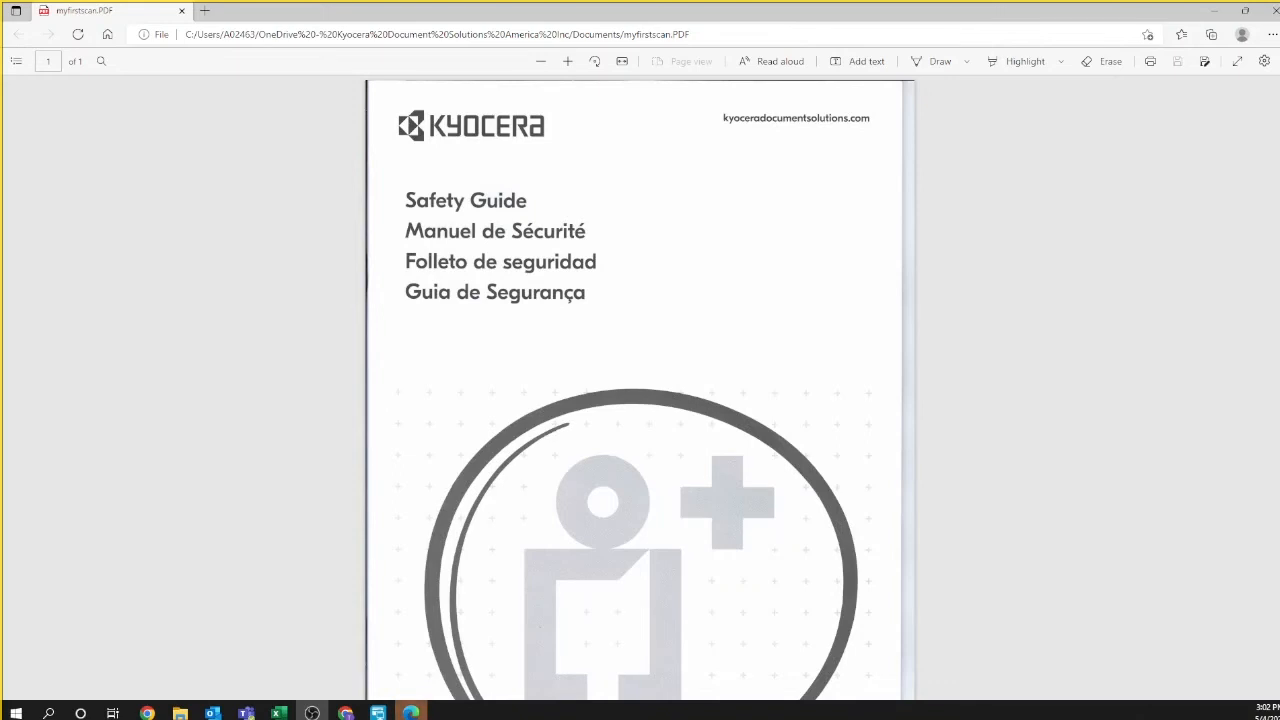
mouse_move(784, 238)
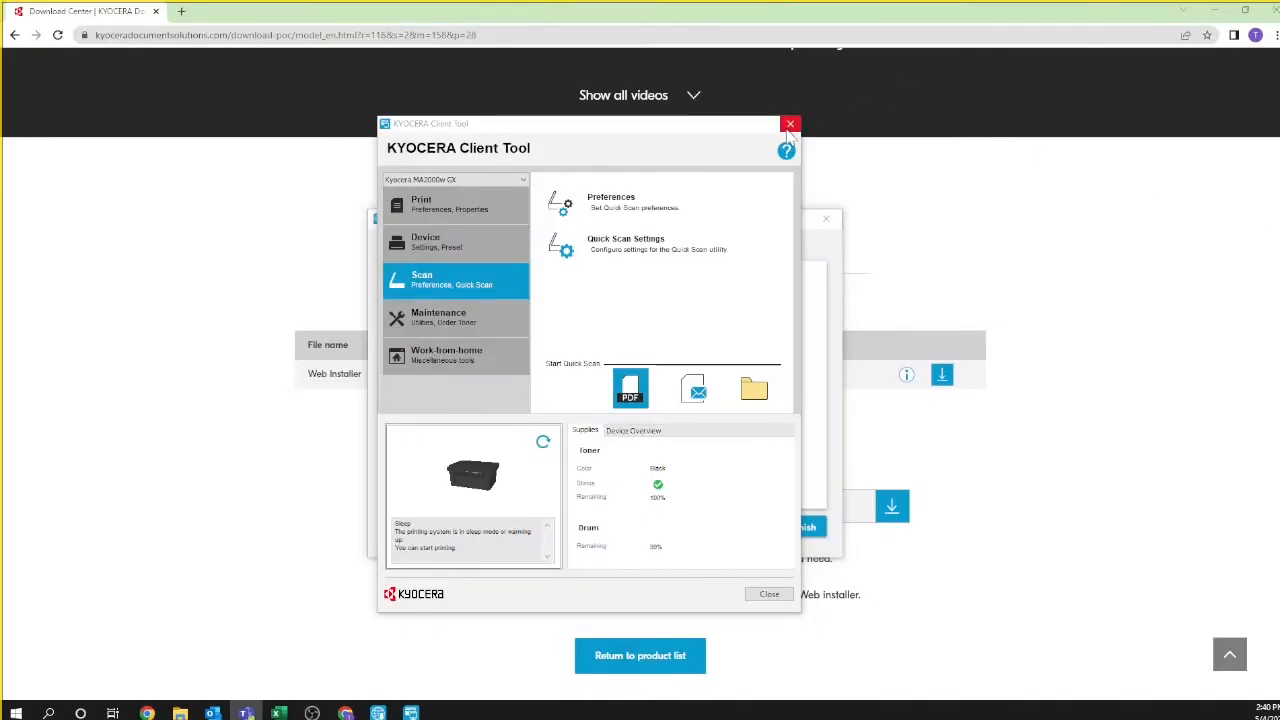
- Exit the Client Tool, finish the MA2000w configuration in the Web Installer and close it
left_click(790, 124)
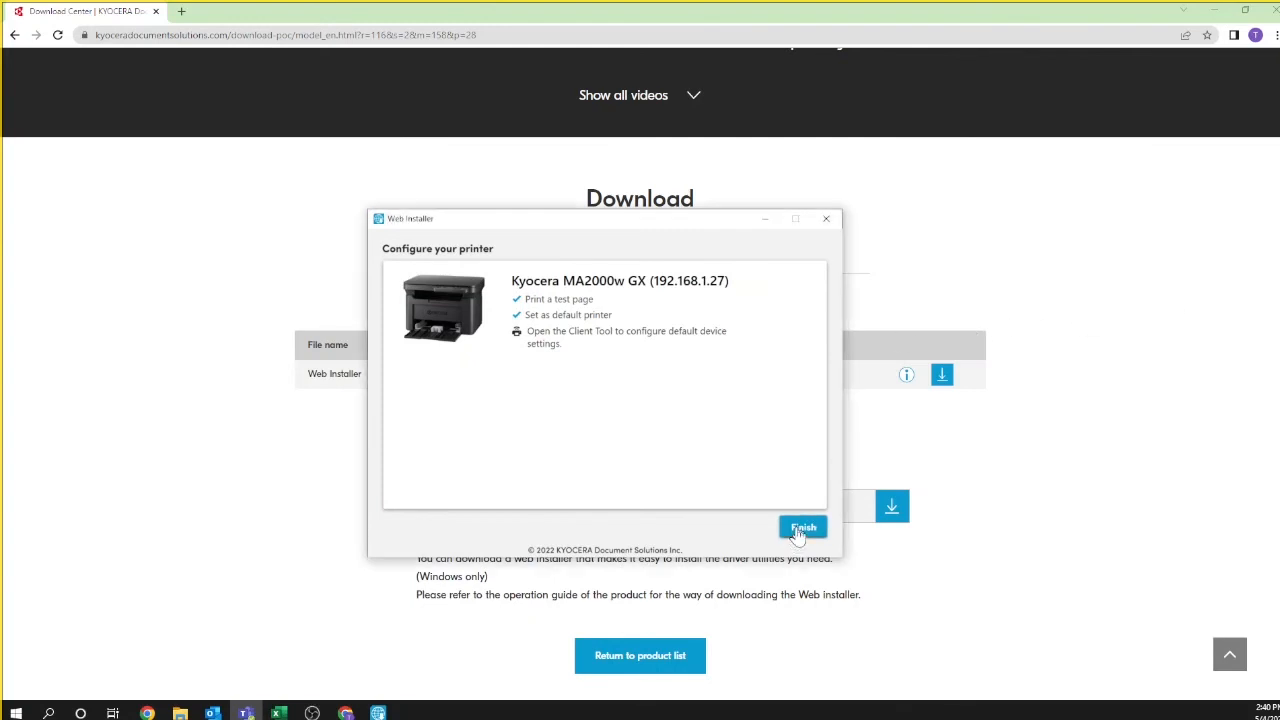
left_click(804, 528)
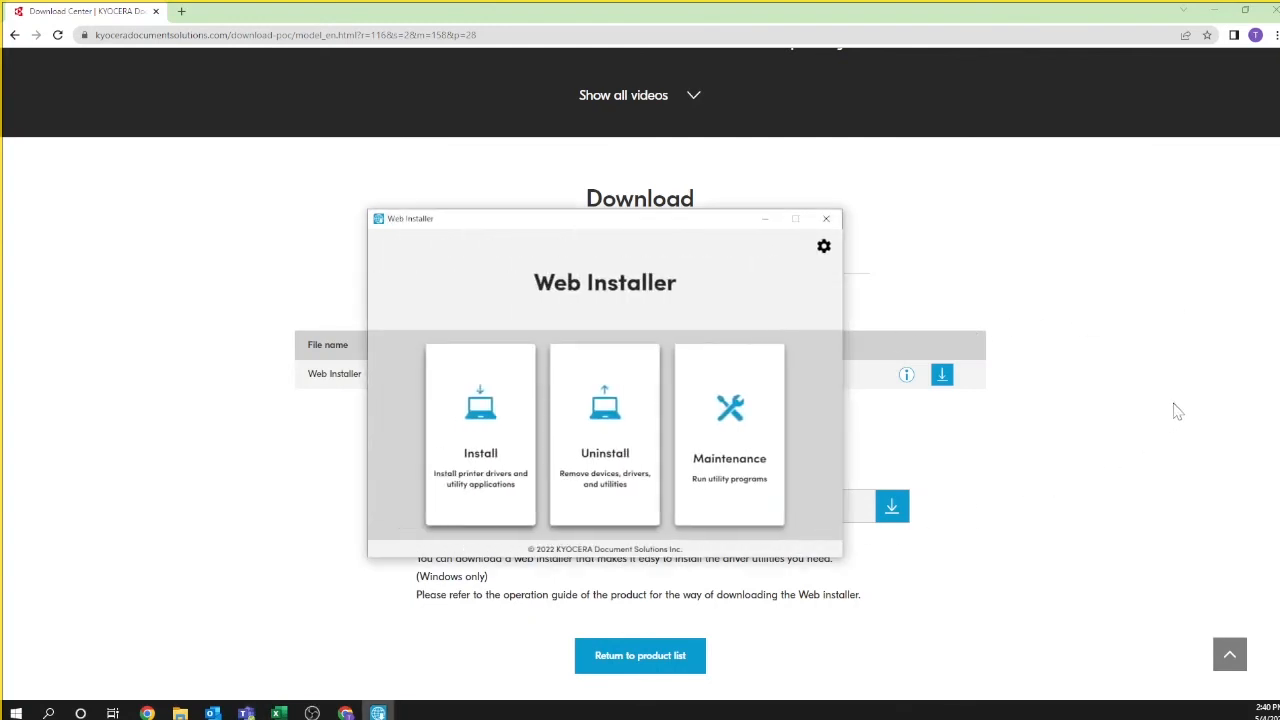
mouse_move(908, 278)
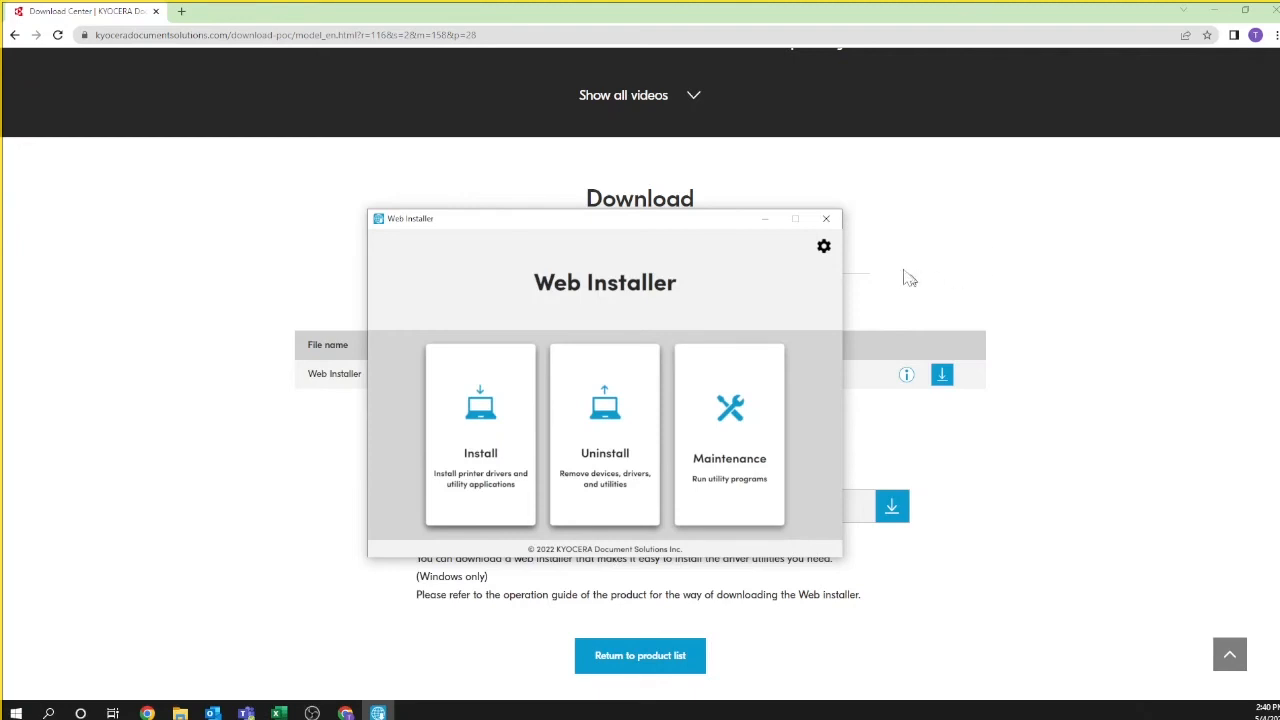
left_click(826, 218)
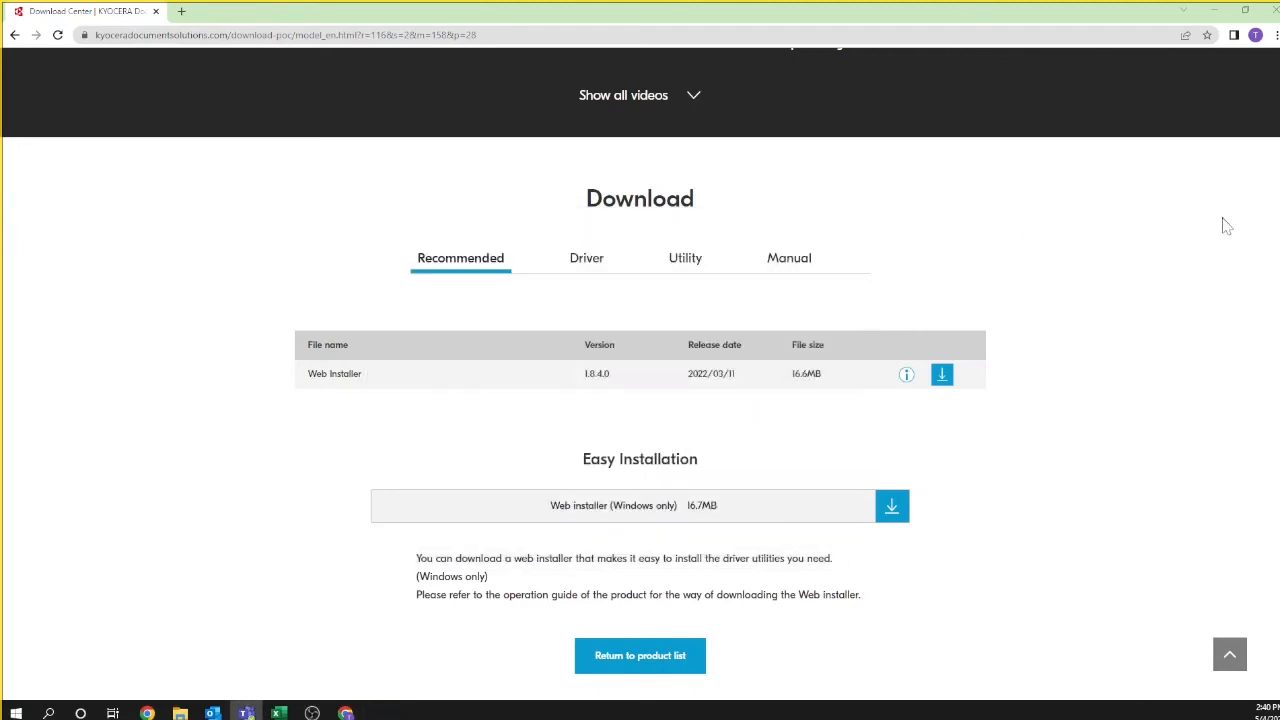
mouse_move(1210, 332)
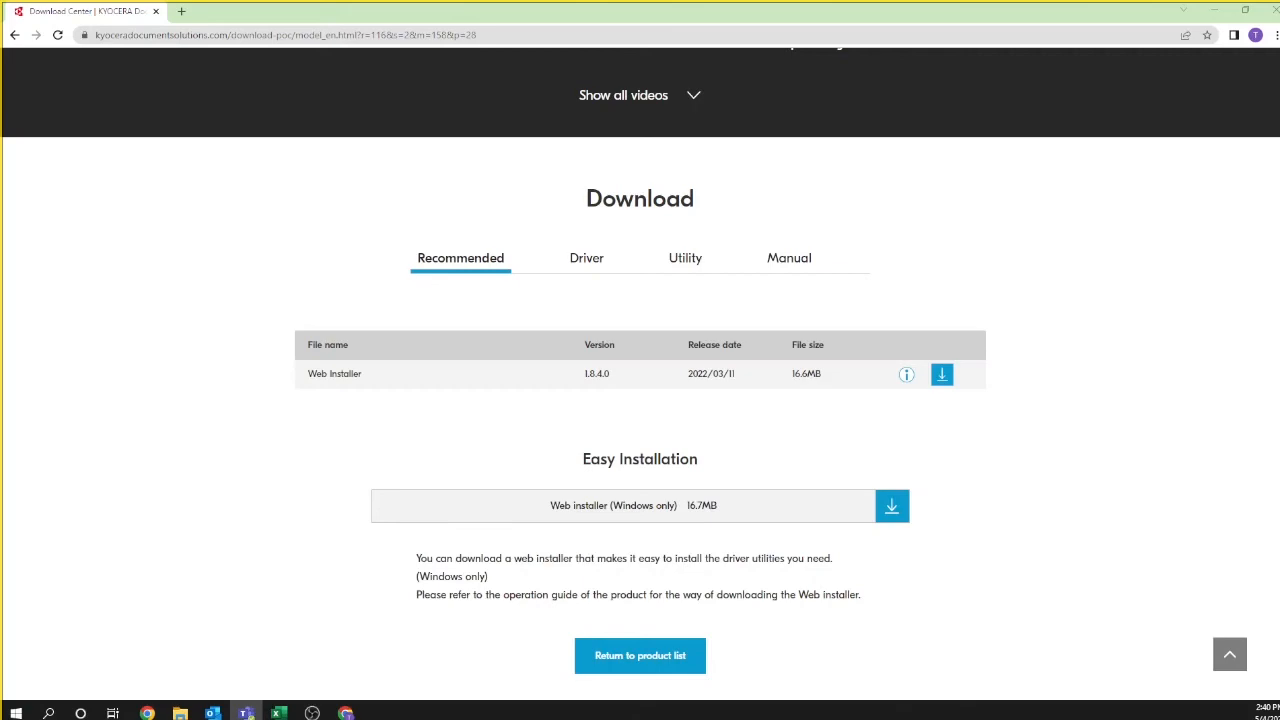
scroll("down", 3)
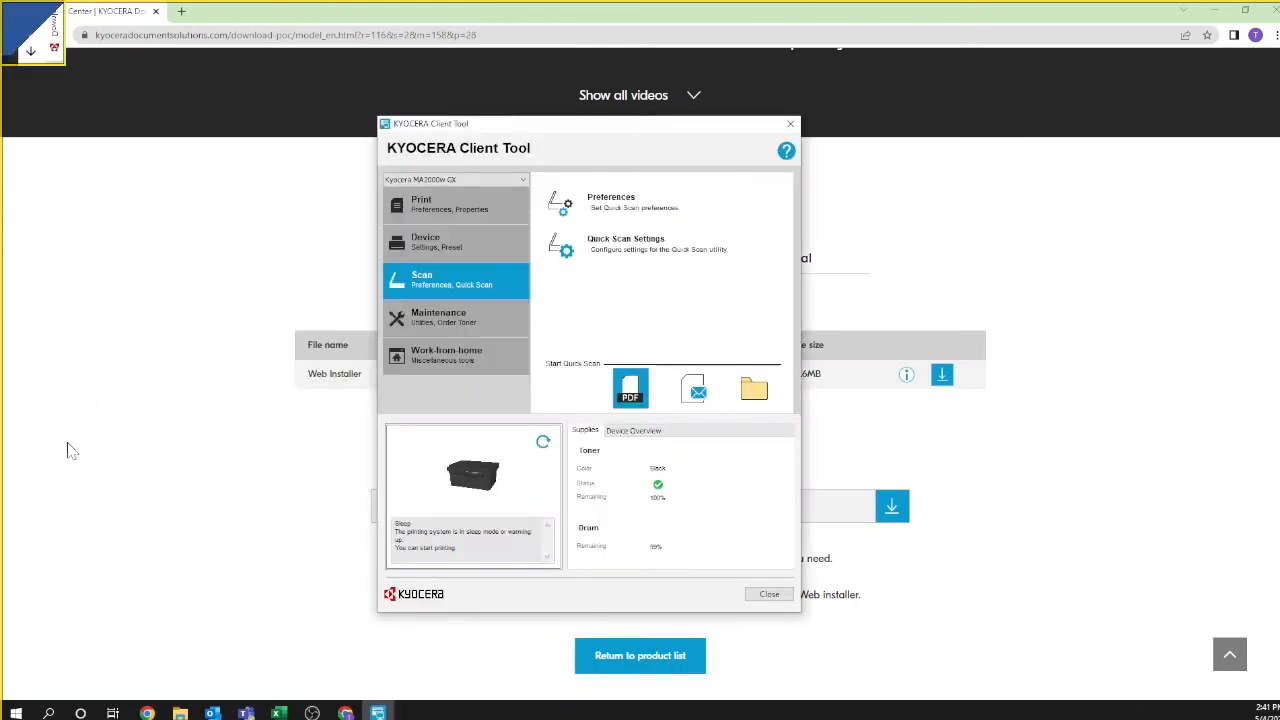
- Show the Print screen for the test-questions document with the Kyocera MA2000w GX as printer
left_click(376, 712)
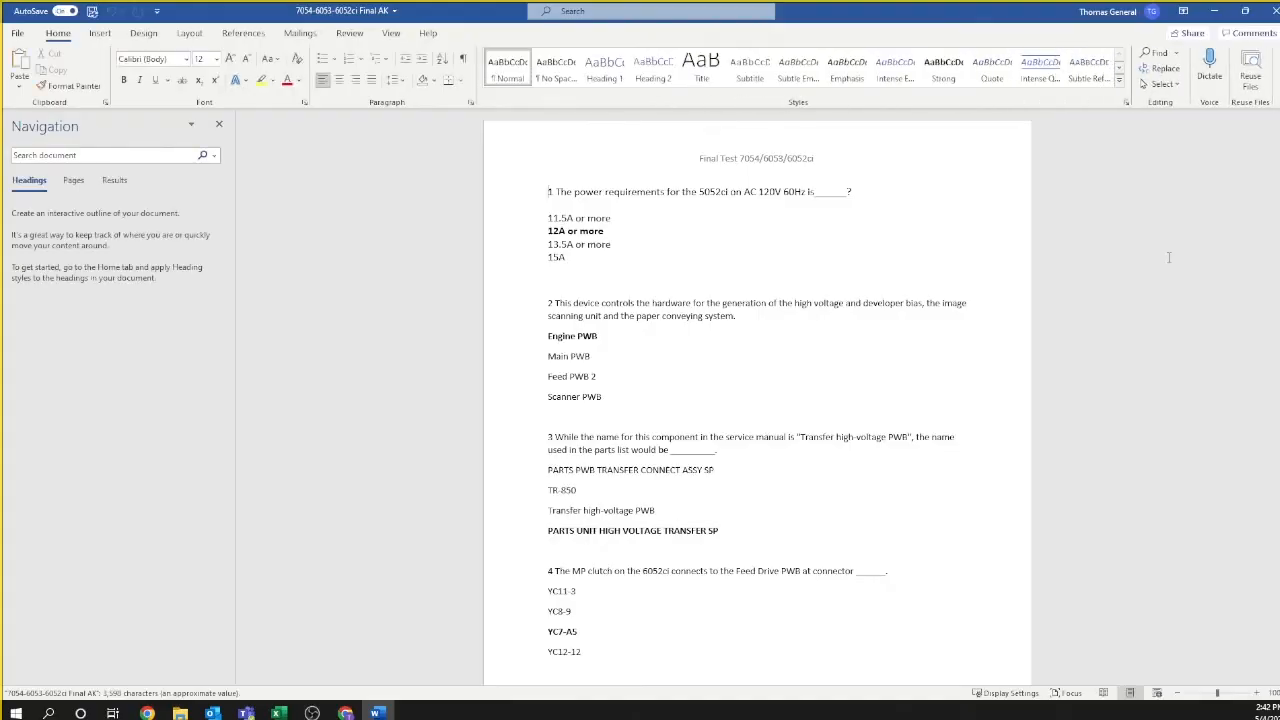
left_click(16, 32)
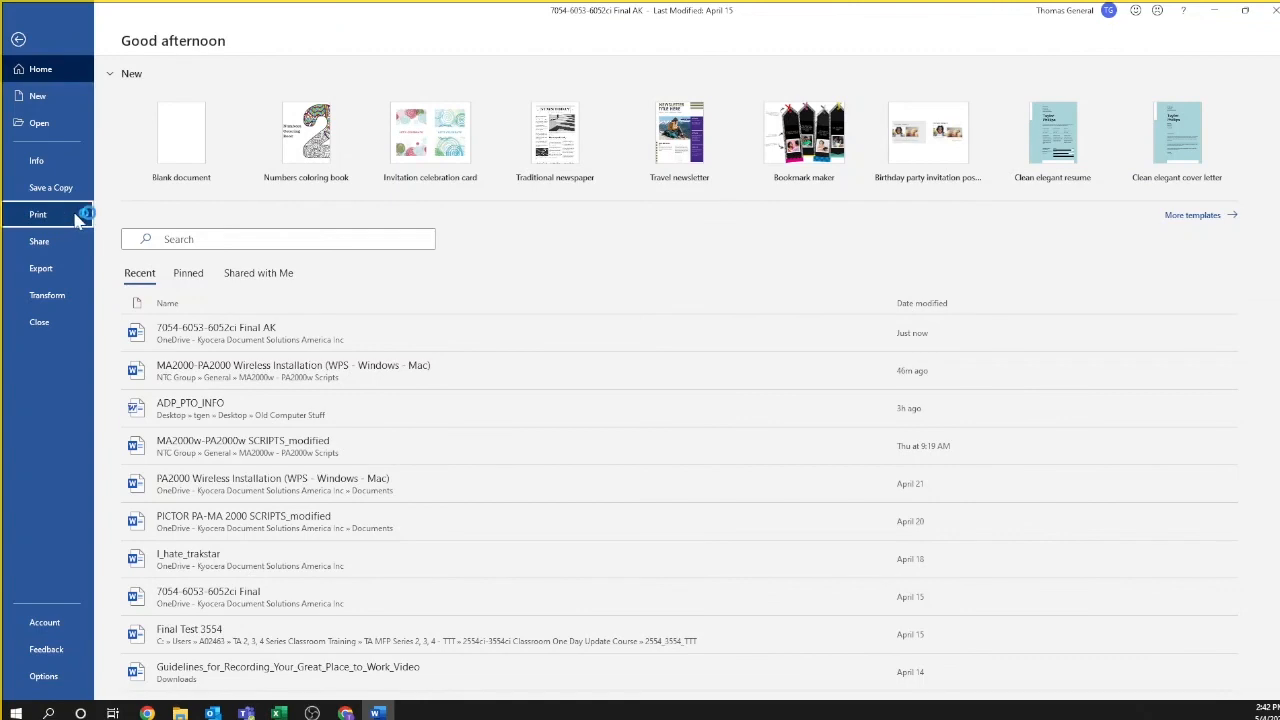
left_click(38, 214)
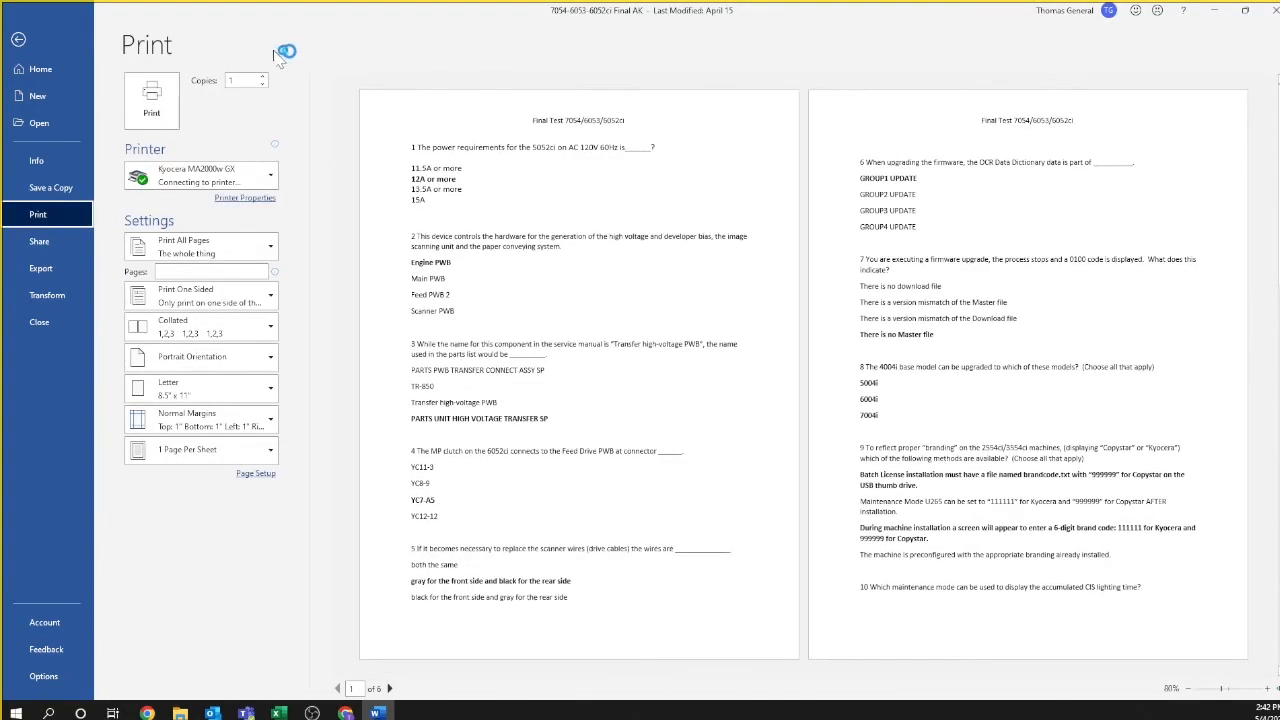
mouse_move(270, 178)
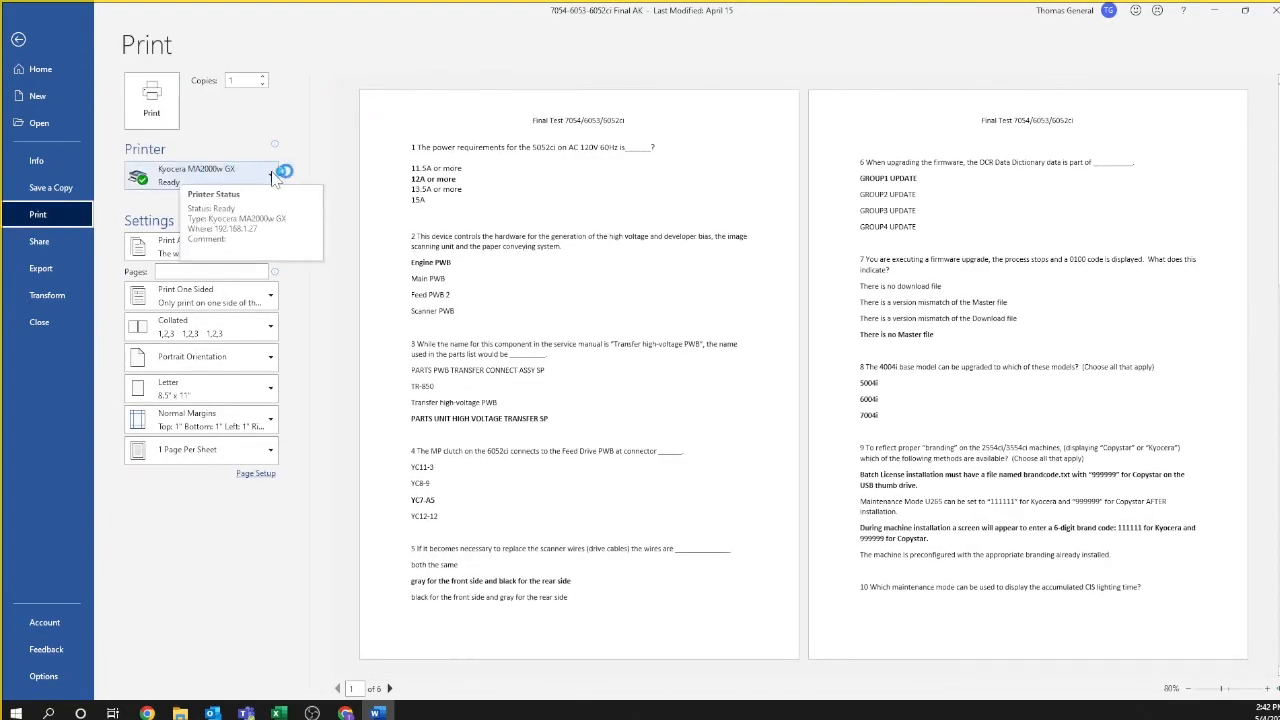